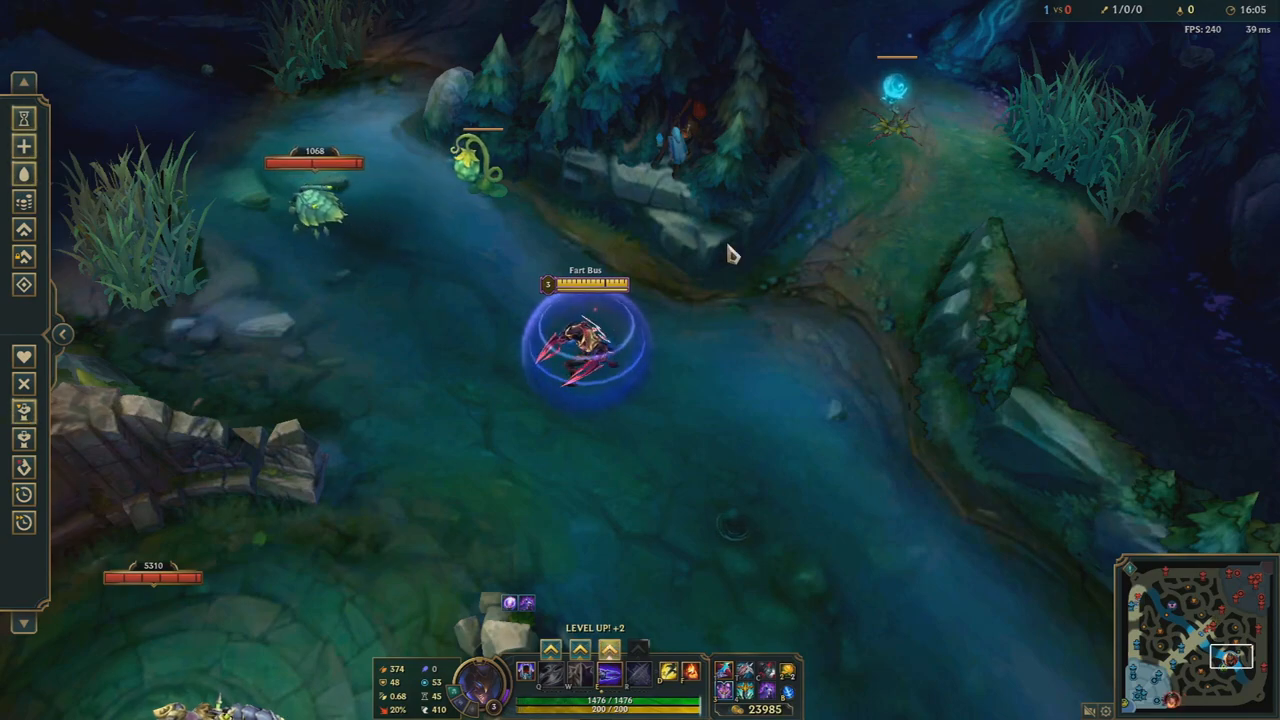
mouse_move(723, 670)
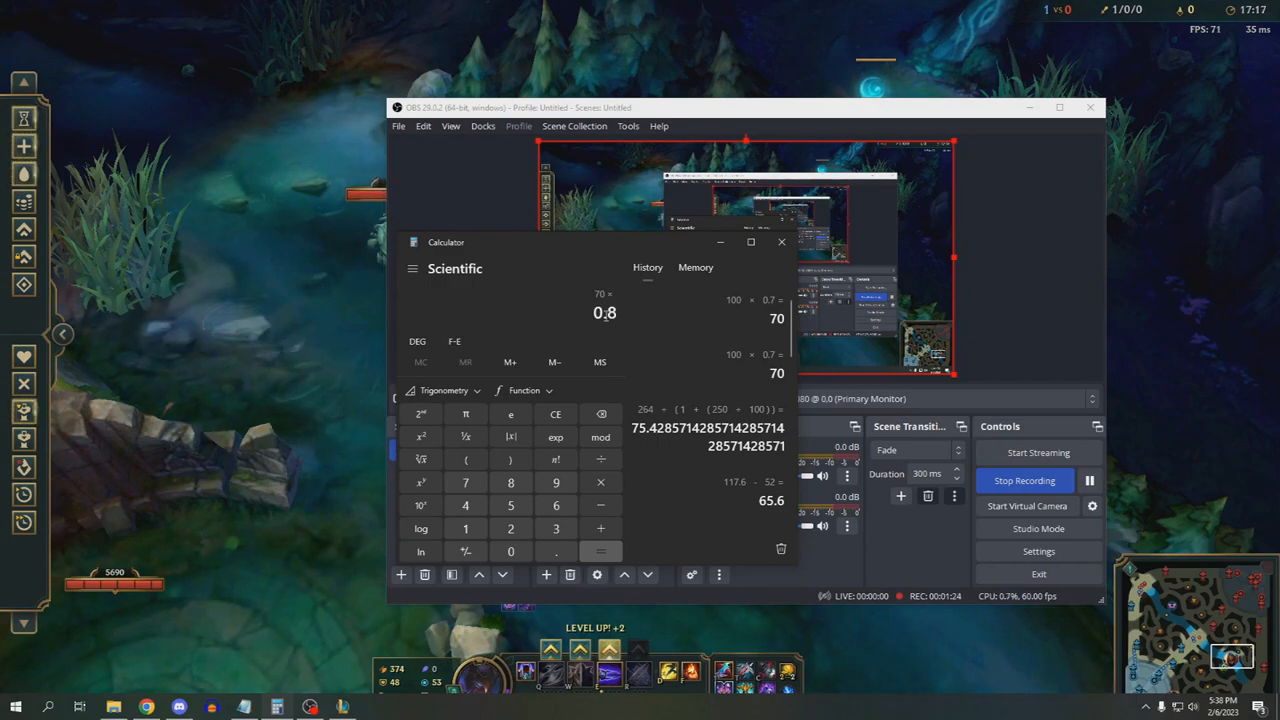
Compute 70 × 0.8 = 56 in Calculator's Scientific mode
left_click(600, 551)
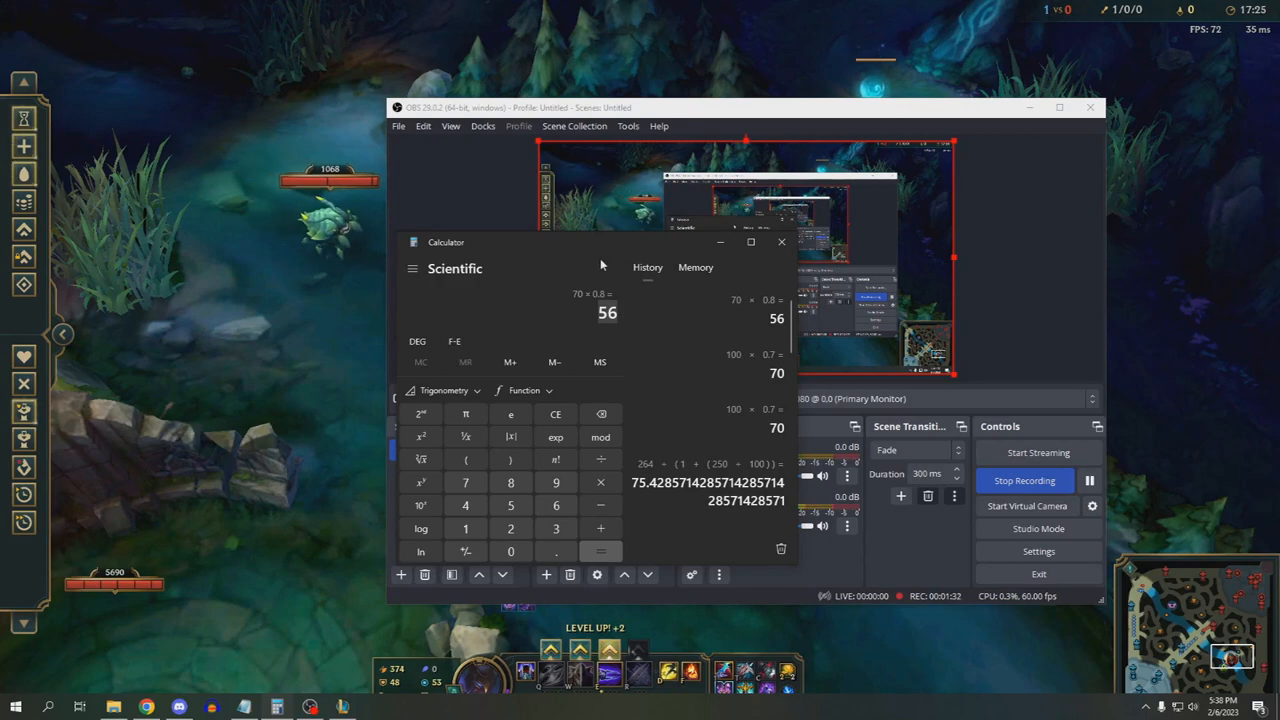
mouse_move(328, 366)
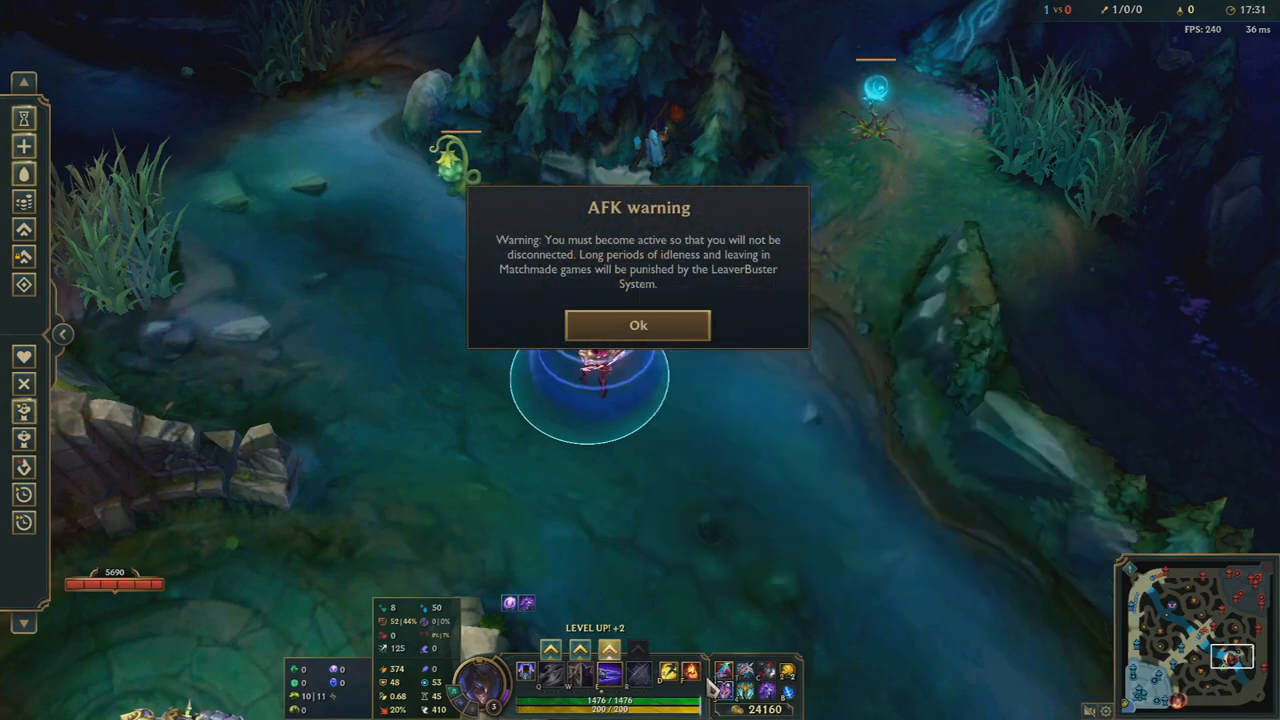
Dismiss the League of Legends AFK warning with Ok
left_click(638, 325)
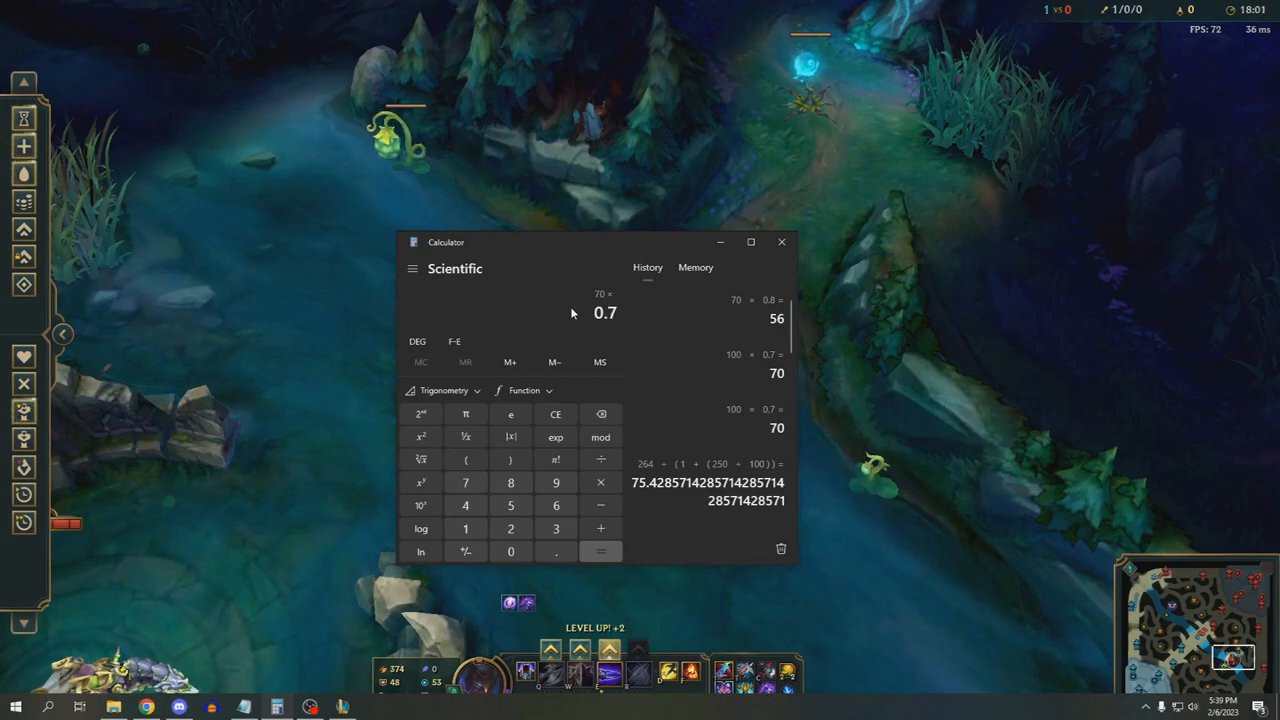
Calculate 49, 39.2, then 210, 147, 117.6, and subtract 52 for 65.6
left_click(600, 551)
type("0.8")
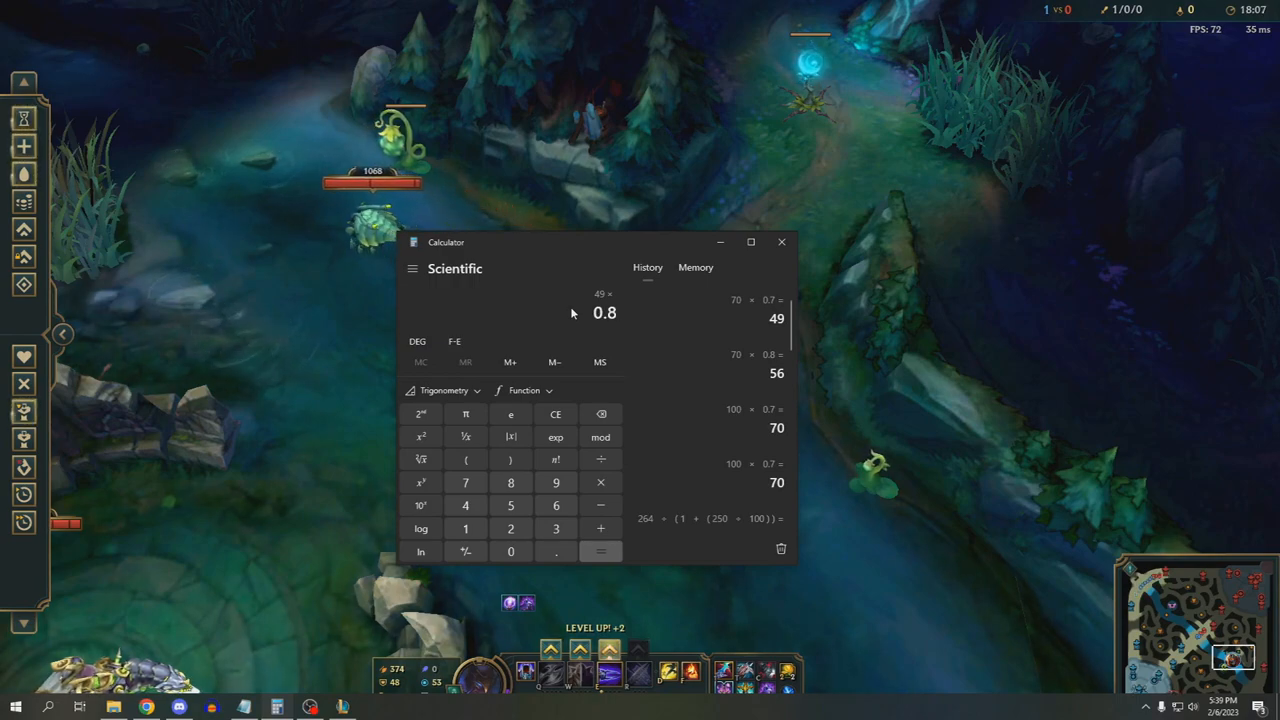
left_click(600, 551)
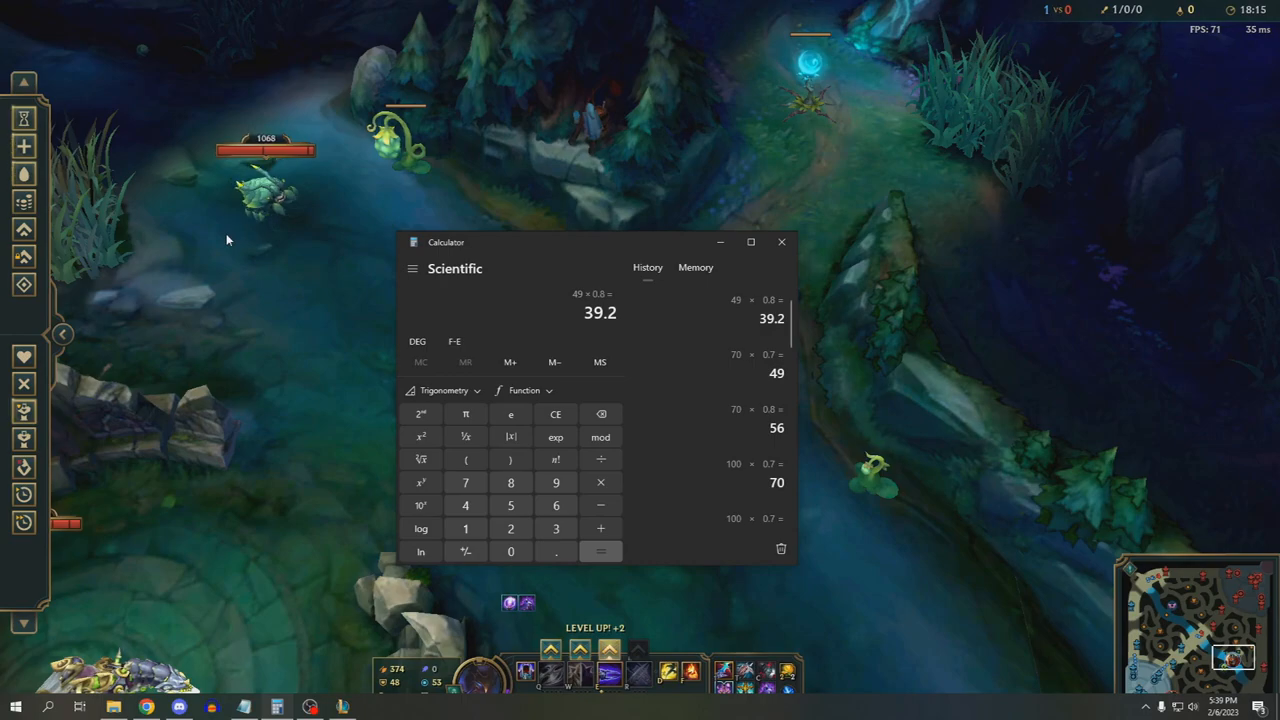
left_click(781, 241)
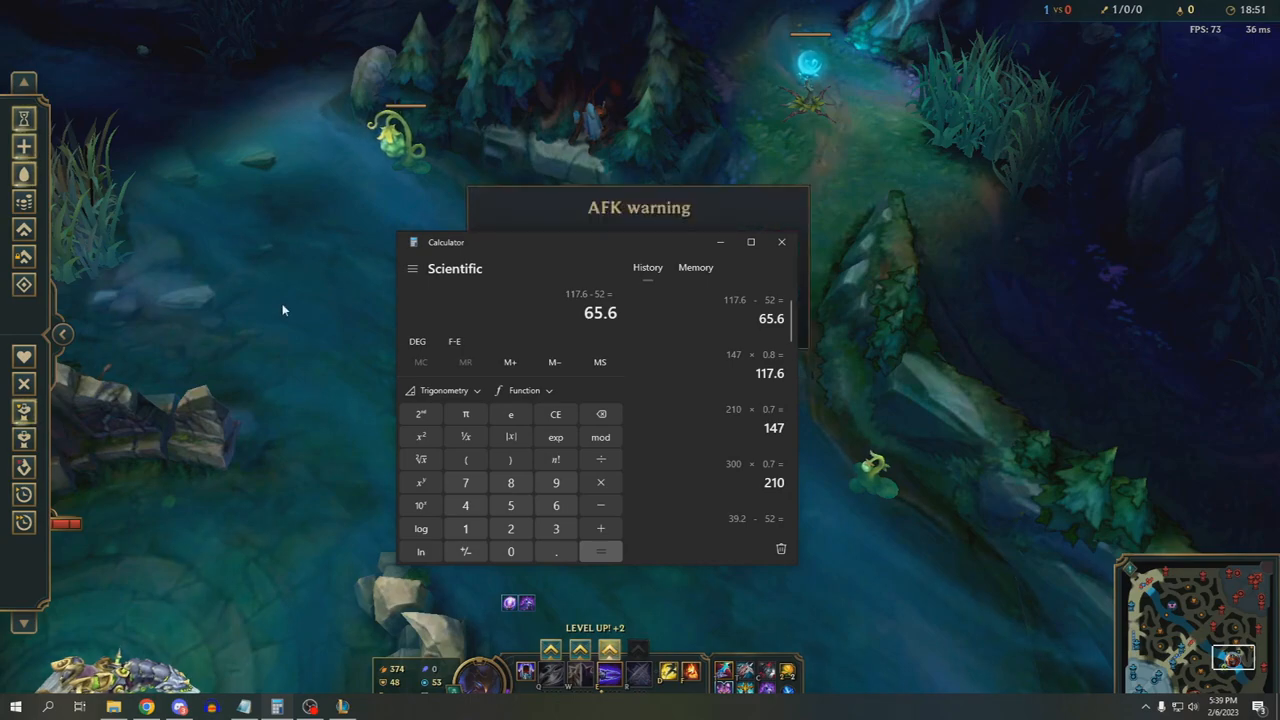
Refocus the League of Legends match so the AFK warning clears
left_click(781, 241)
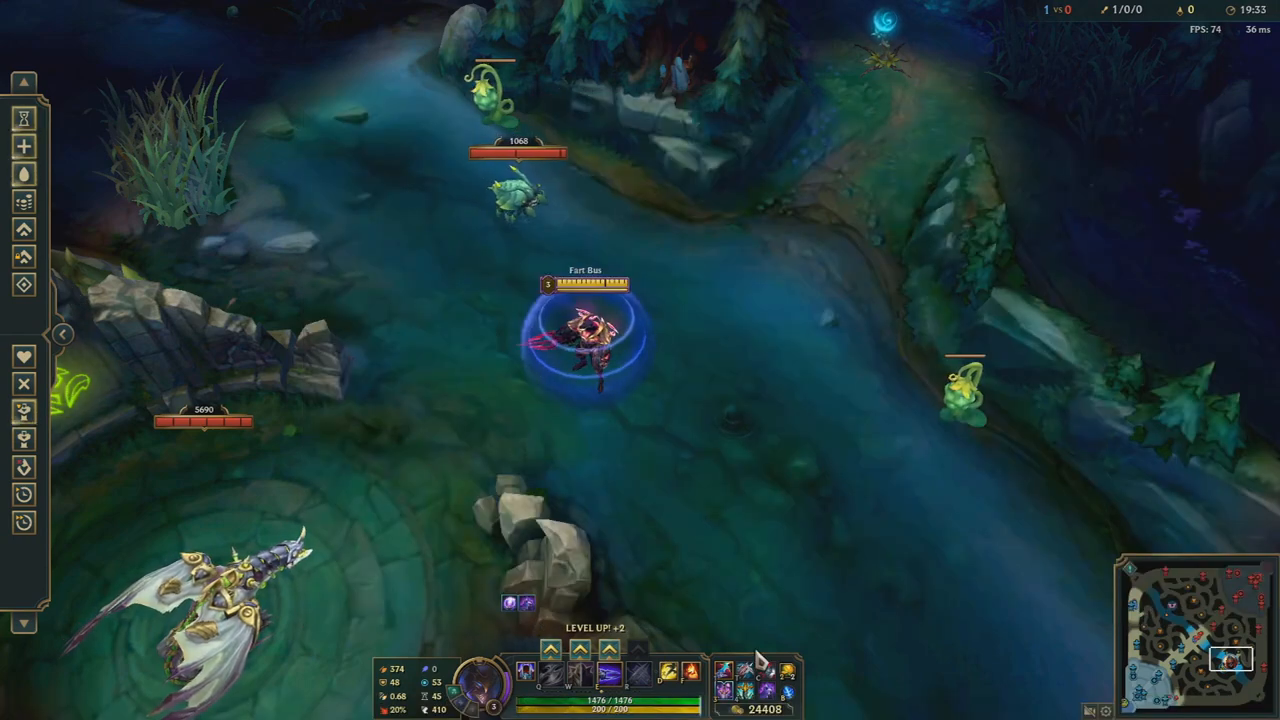
mouse_move(725, 672)
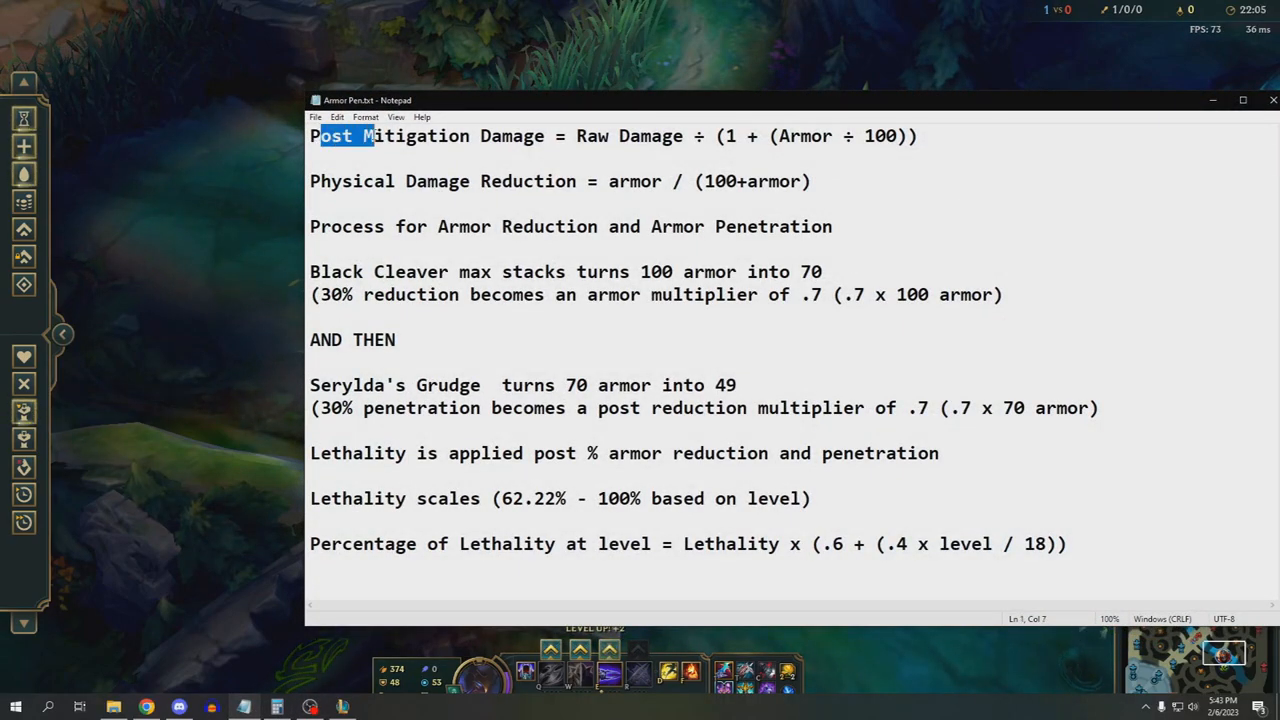
Highlight Raw Damage and the Physical Damage Reduction formula in Armor Pen.txt
left_click_drag(370, 136, 513, 136)
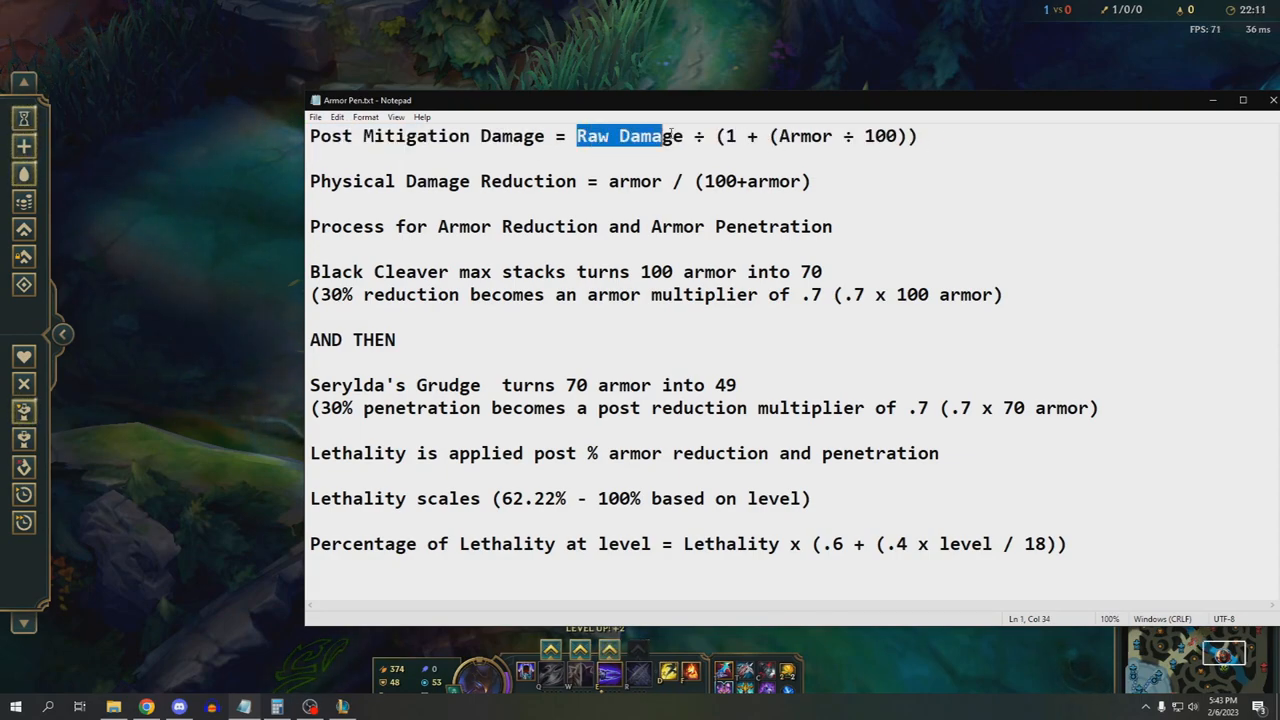
left_click(610, 136)
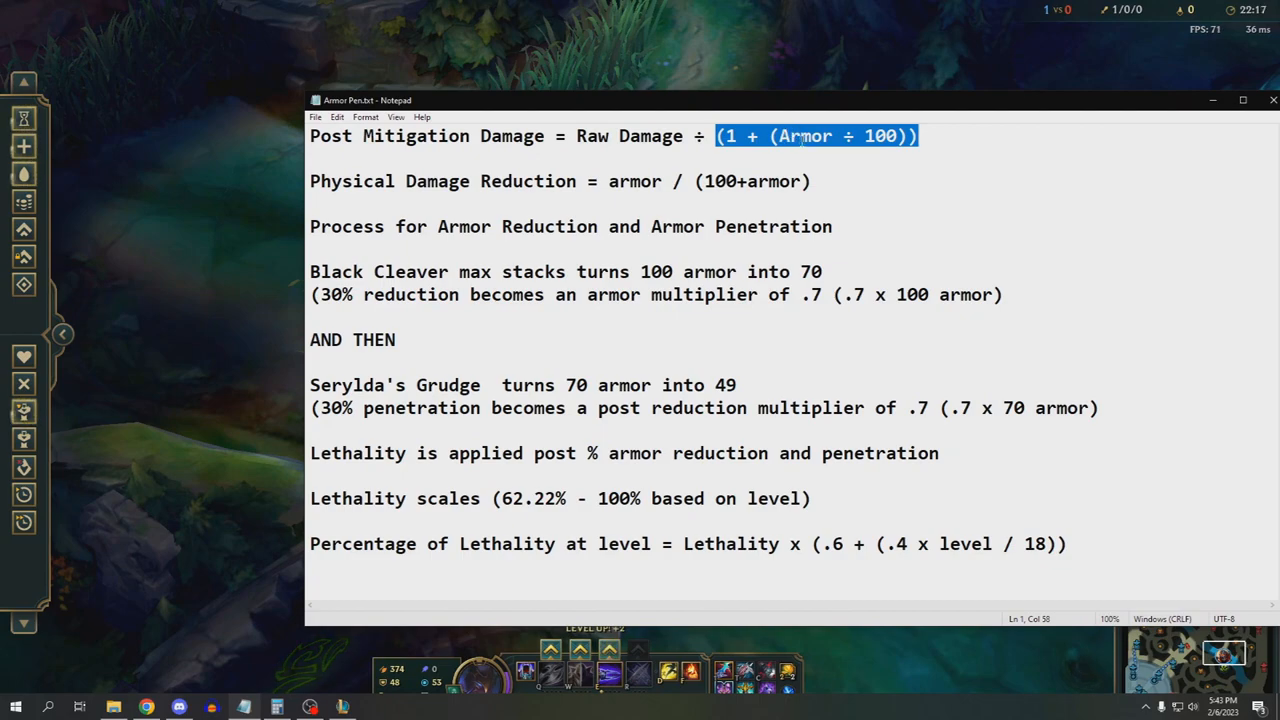
left_click(800, 136)
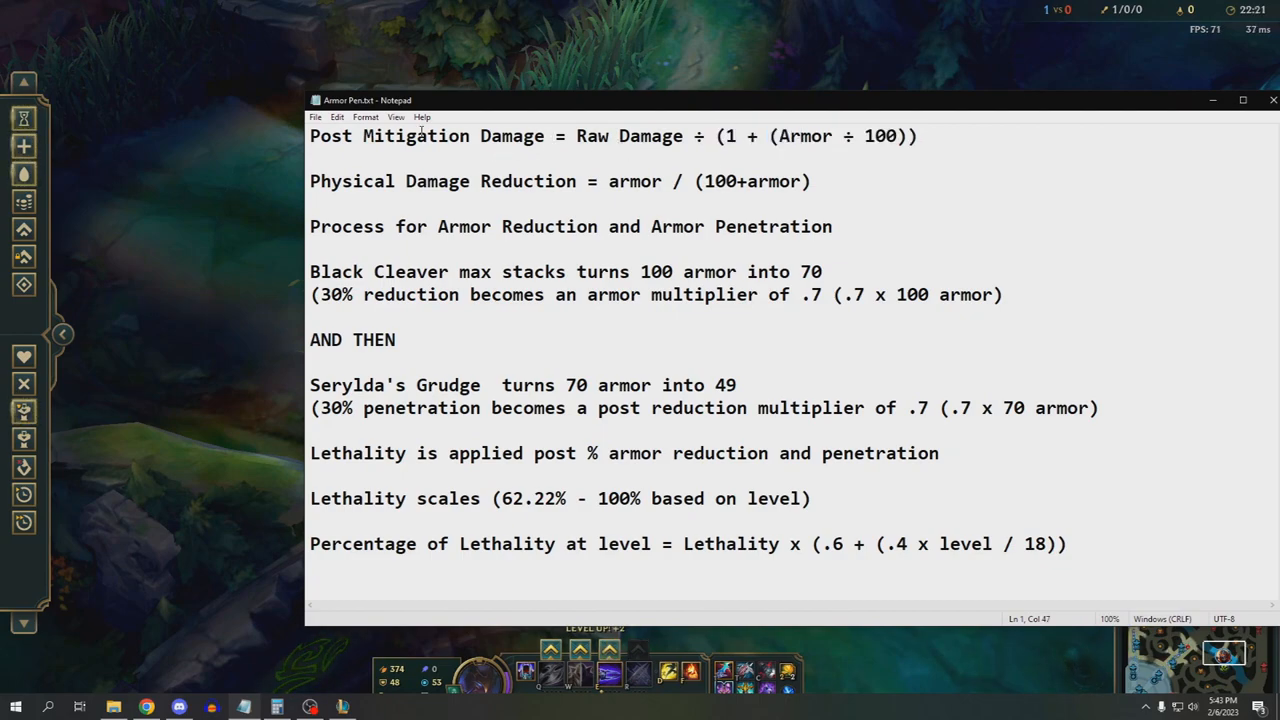
double_click(320, 181)
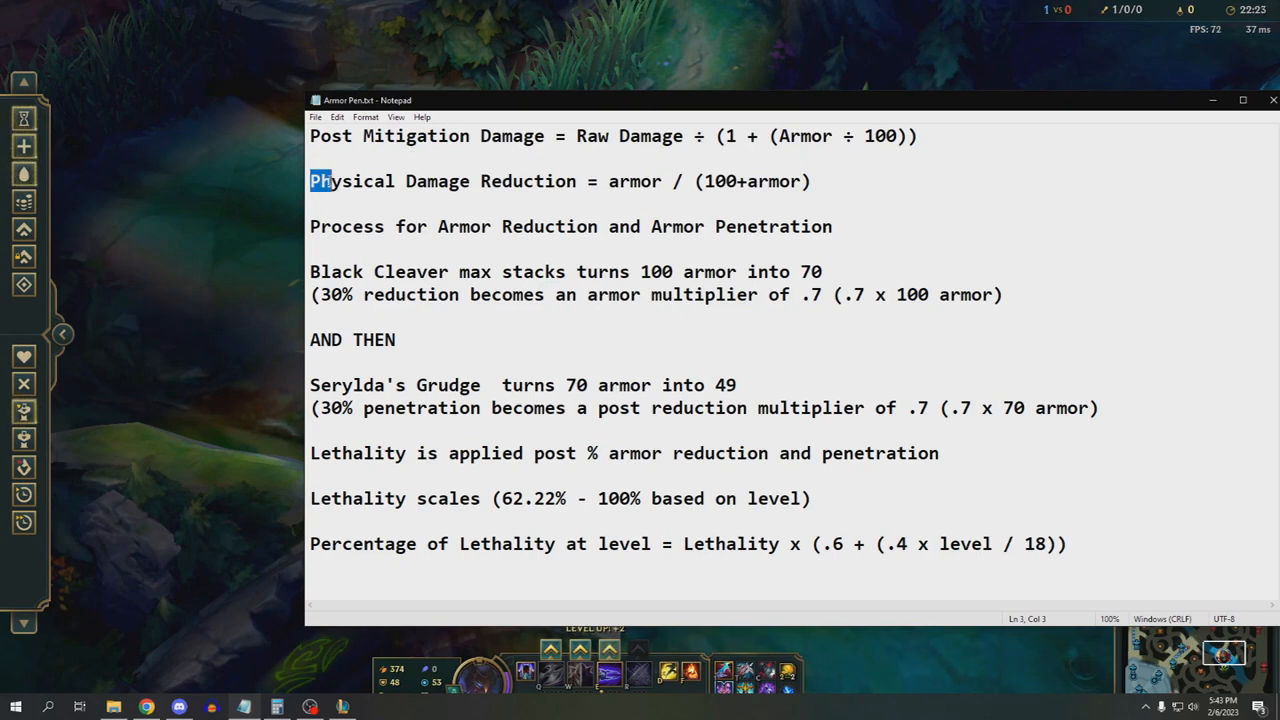
left_click_drag(310, 181, 810, 181)
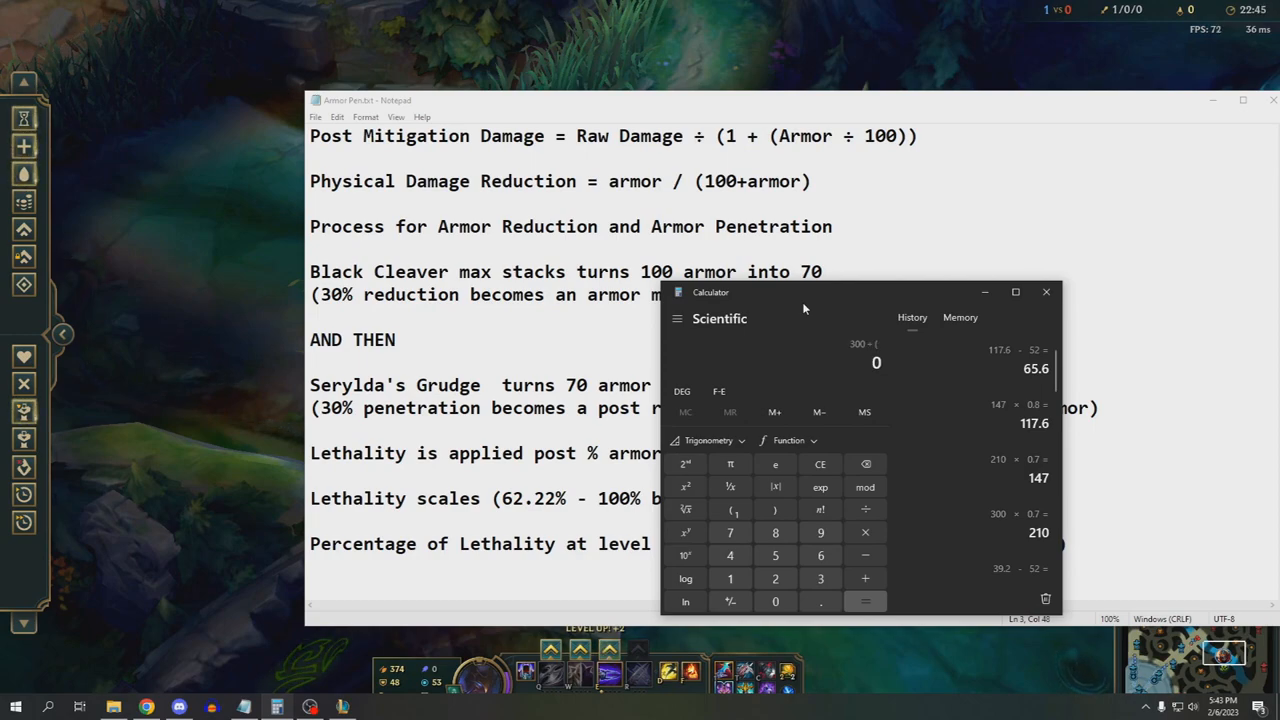
Enter 300 ÷ (100 + 300) = to get a 0.75 damage reduction
type("100 + 300) =")
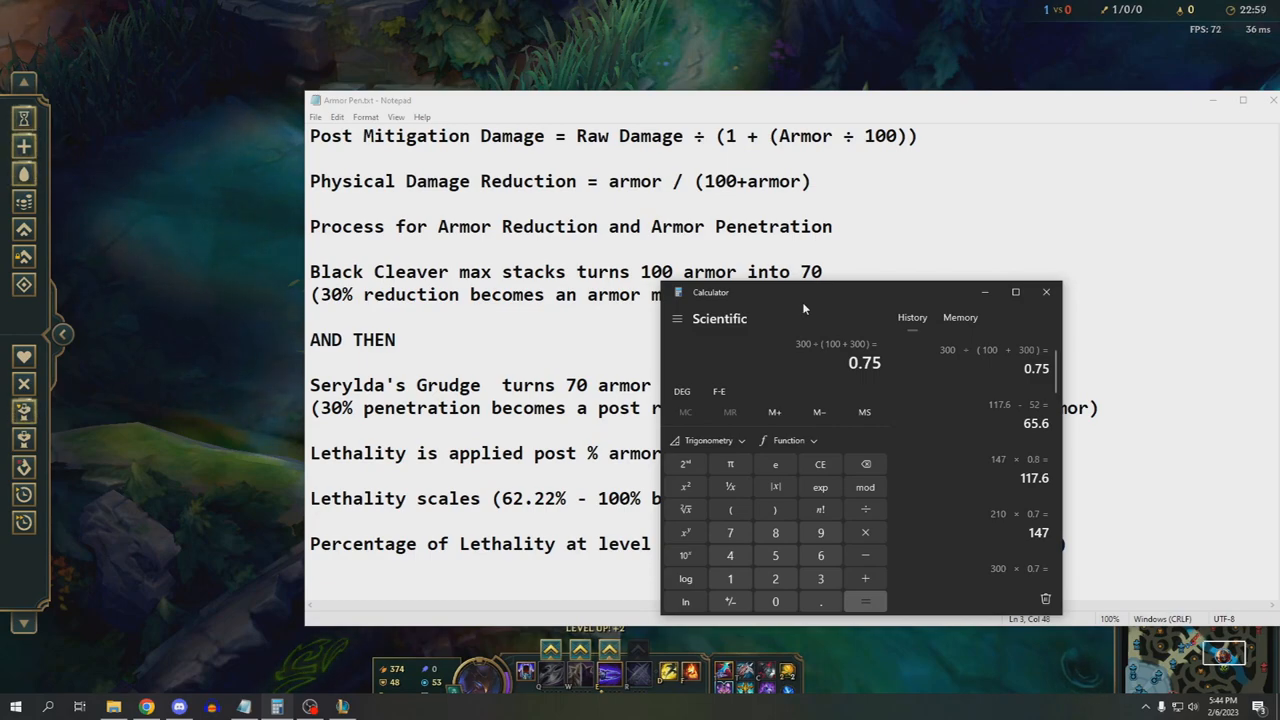
left_click(1046, 292)
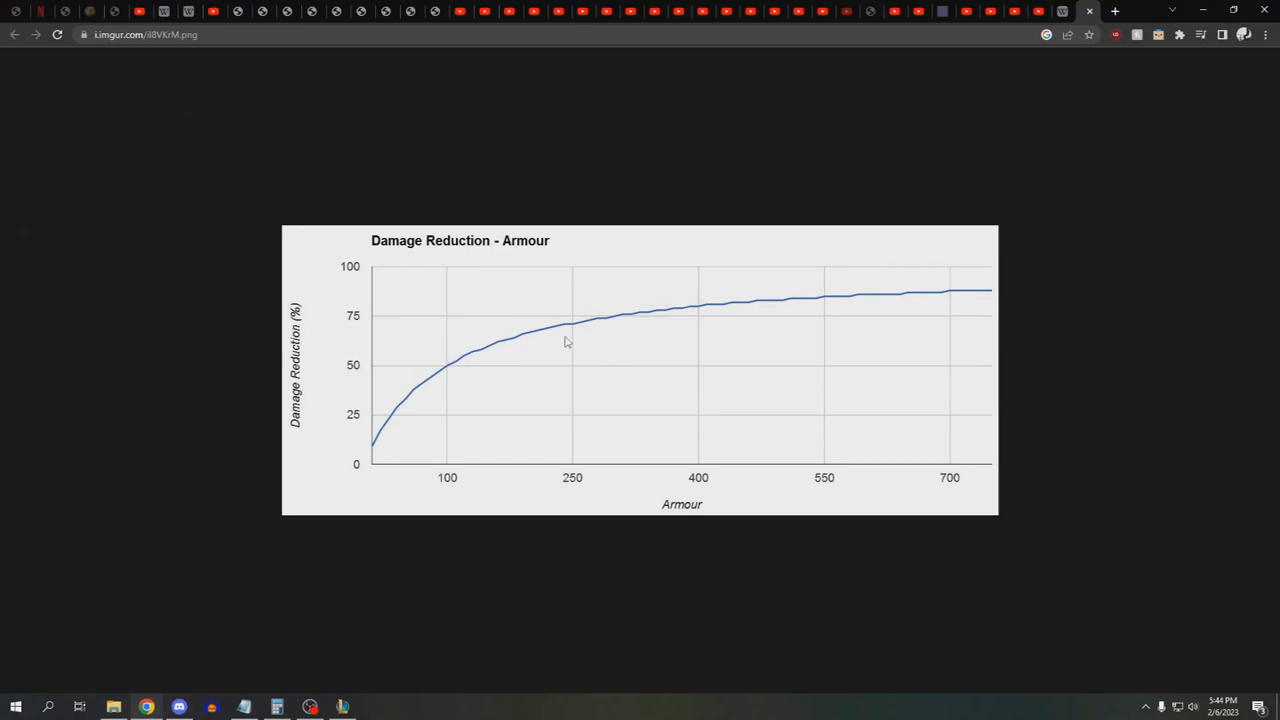
mouse_move(630, 319)
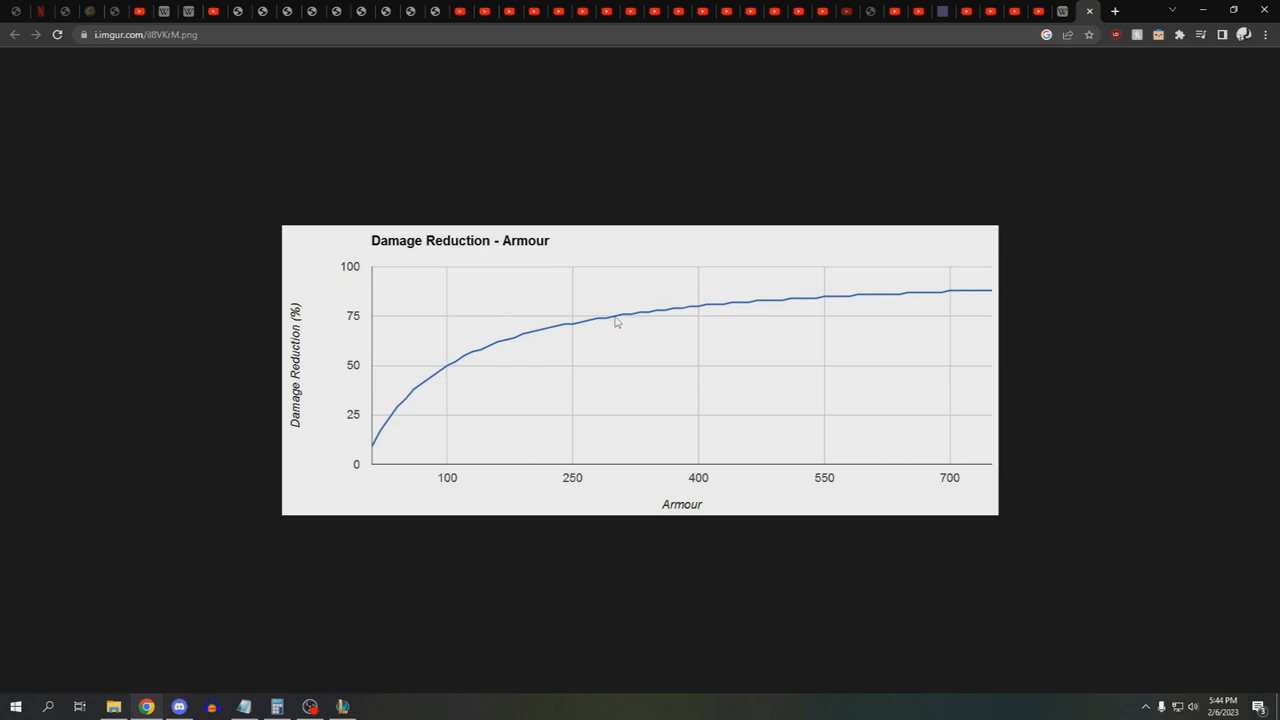
mouse_move(405, 412)
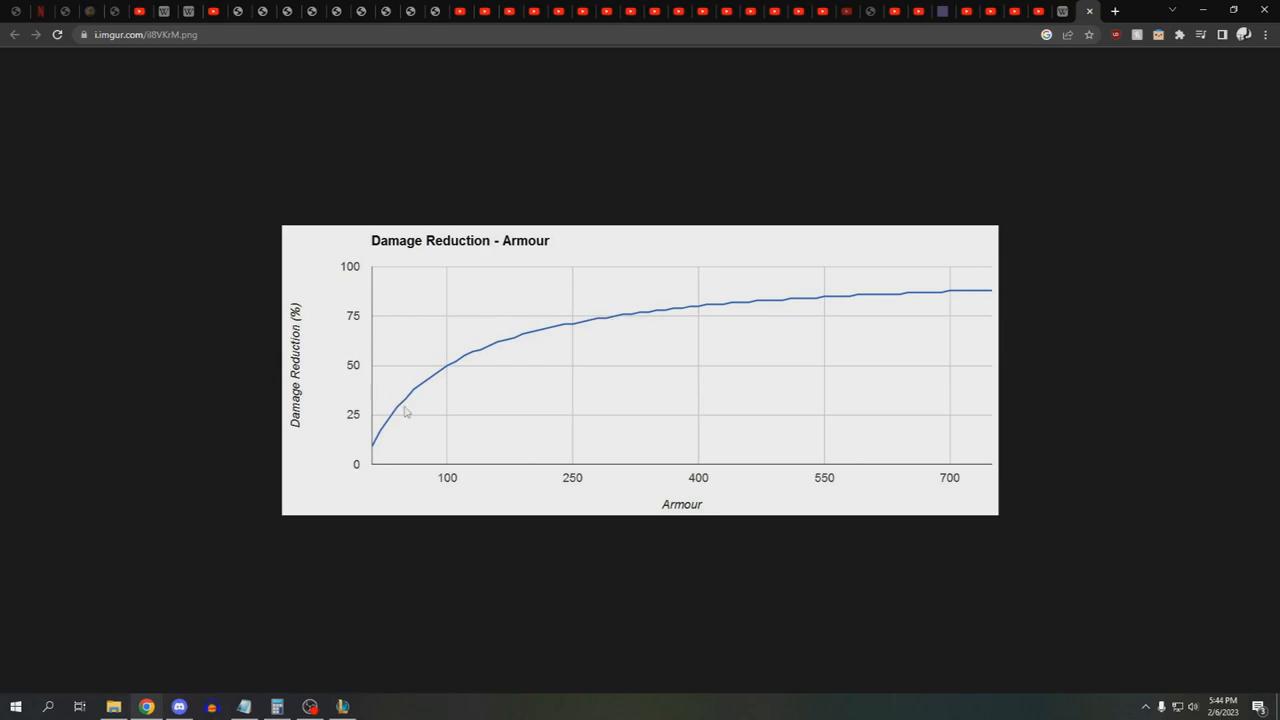
mouse_move(959, 300)
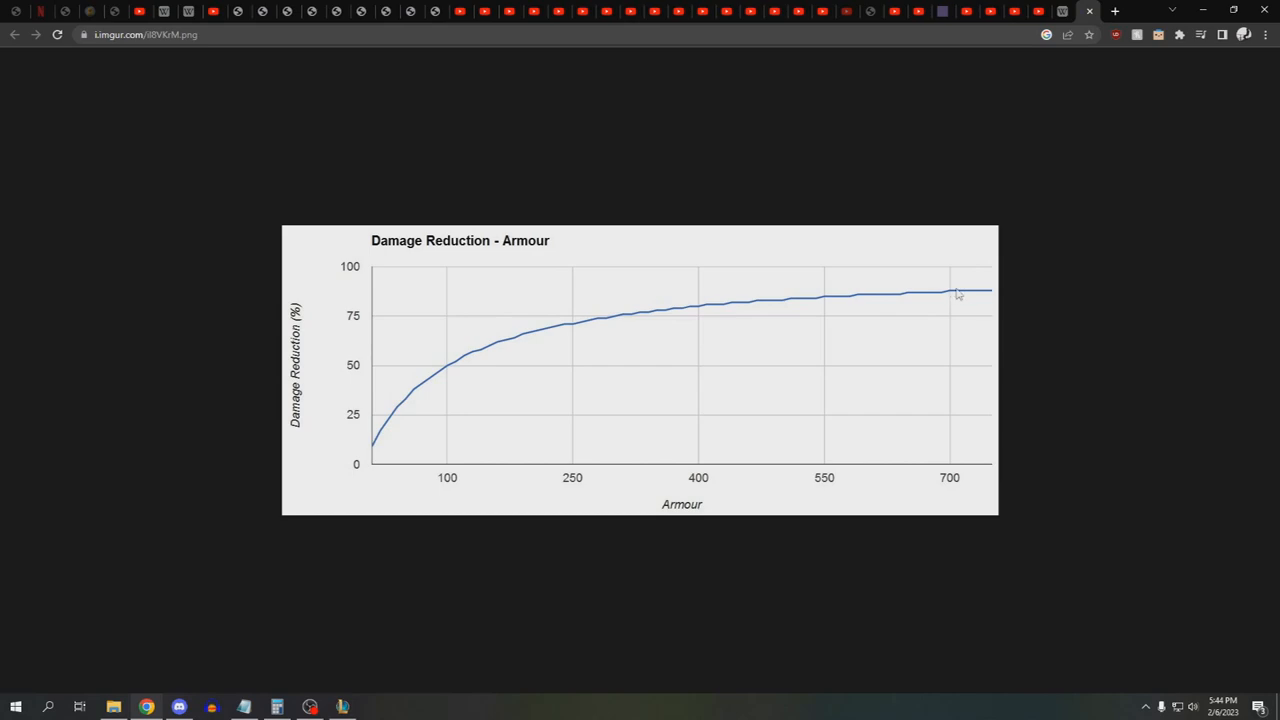
mouse_move(1128, 292)
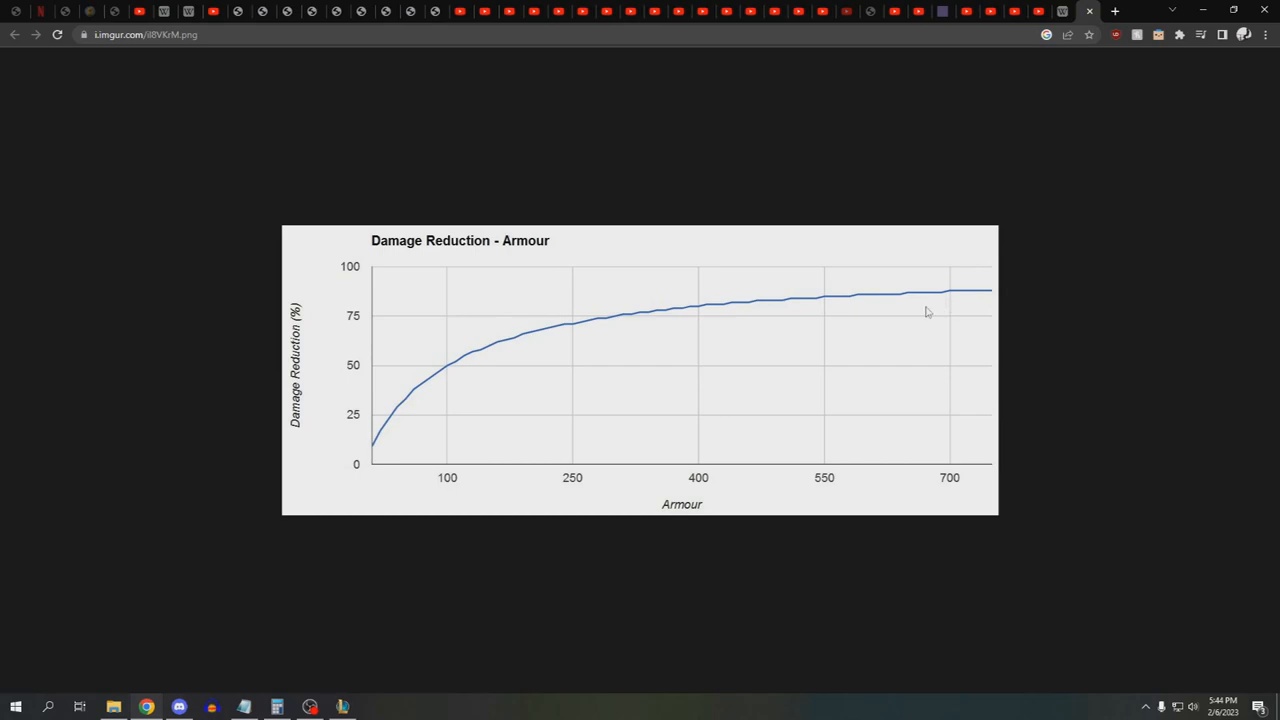
mouse_move(998, 312)
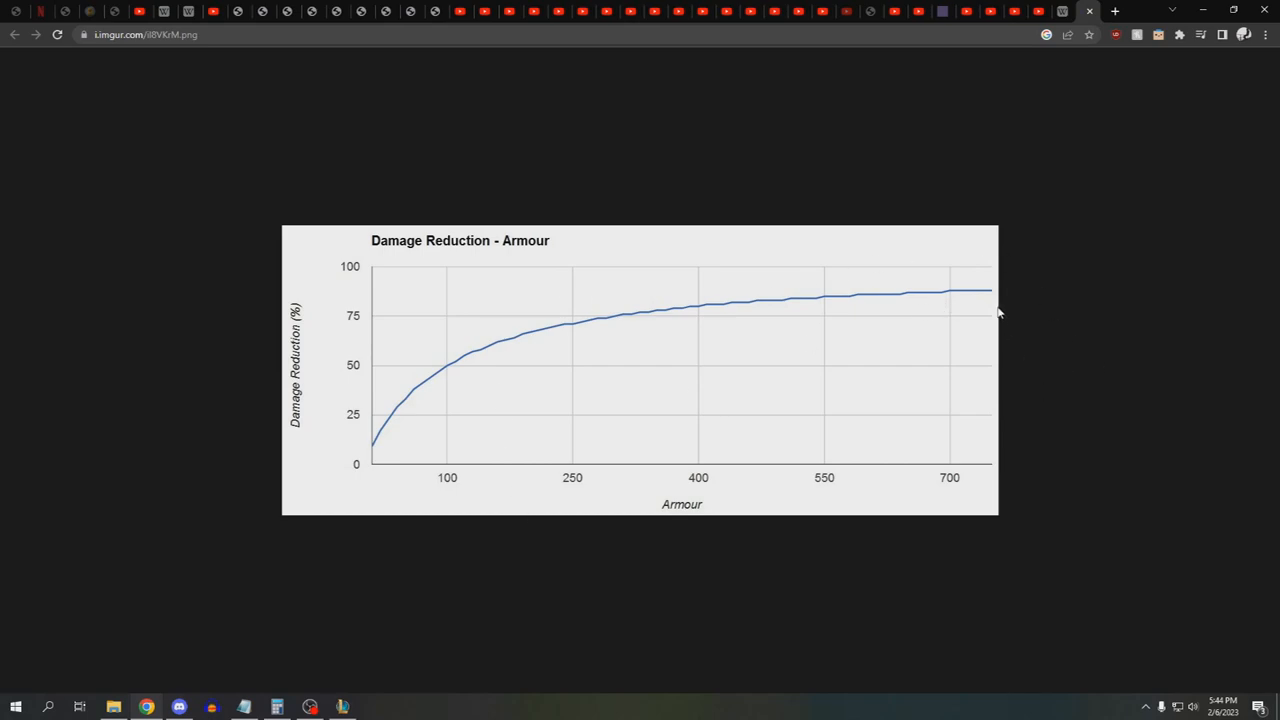
mouse_move(1050, 305)
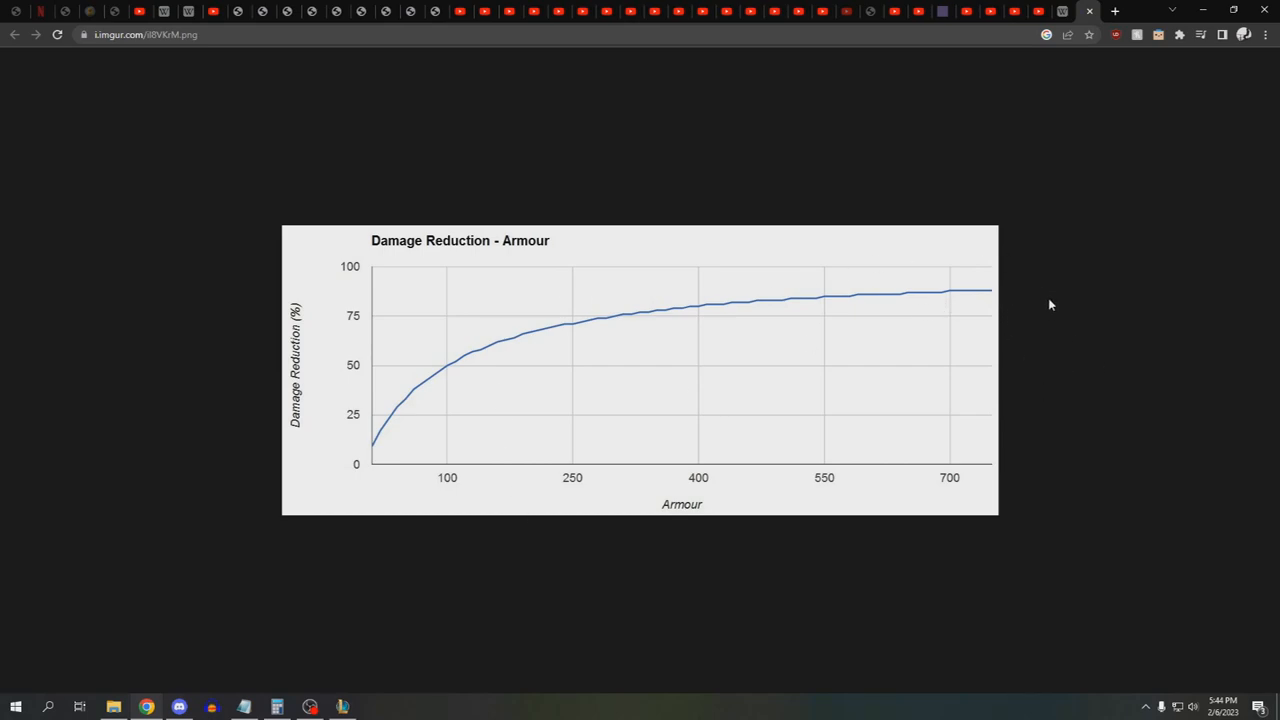
mouse_move(1062, 307)
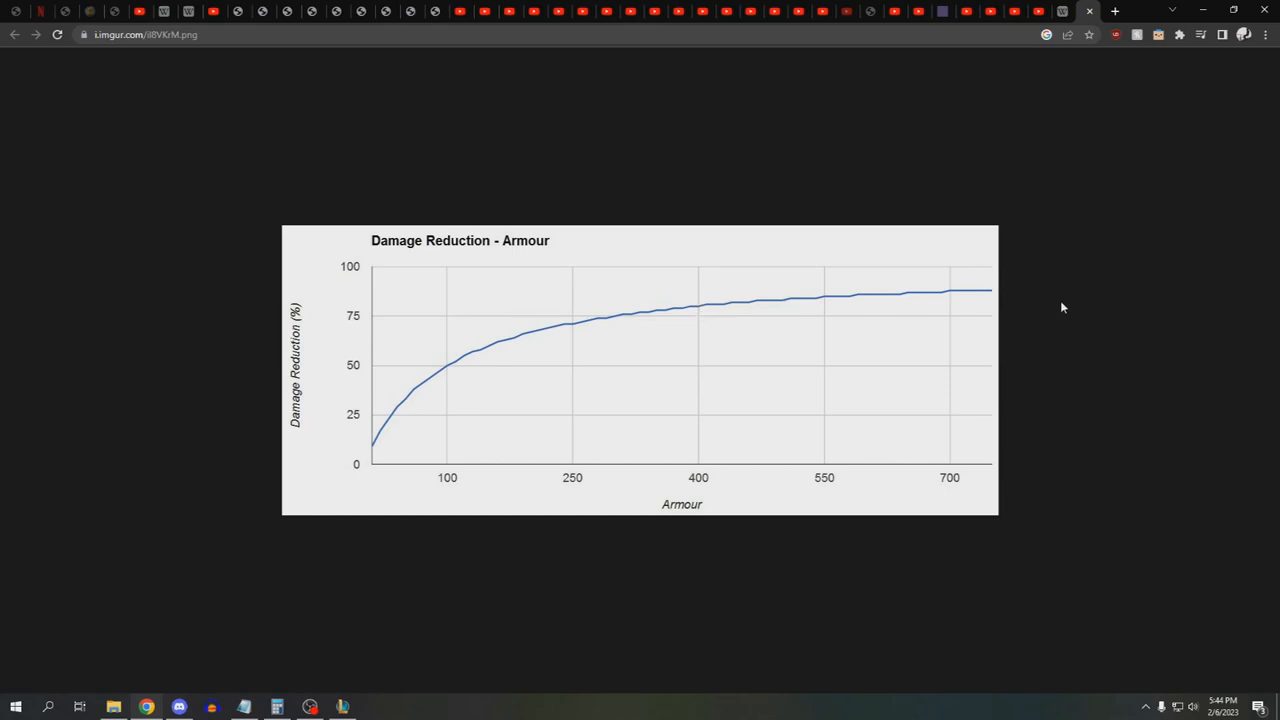
mouse_move(700, 312)
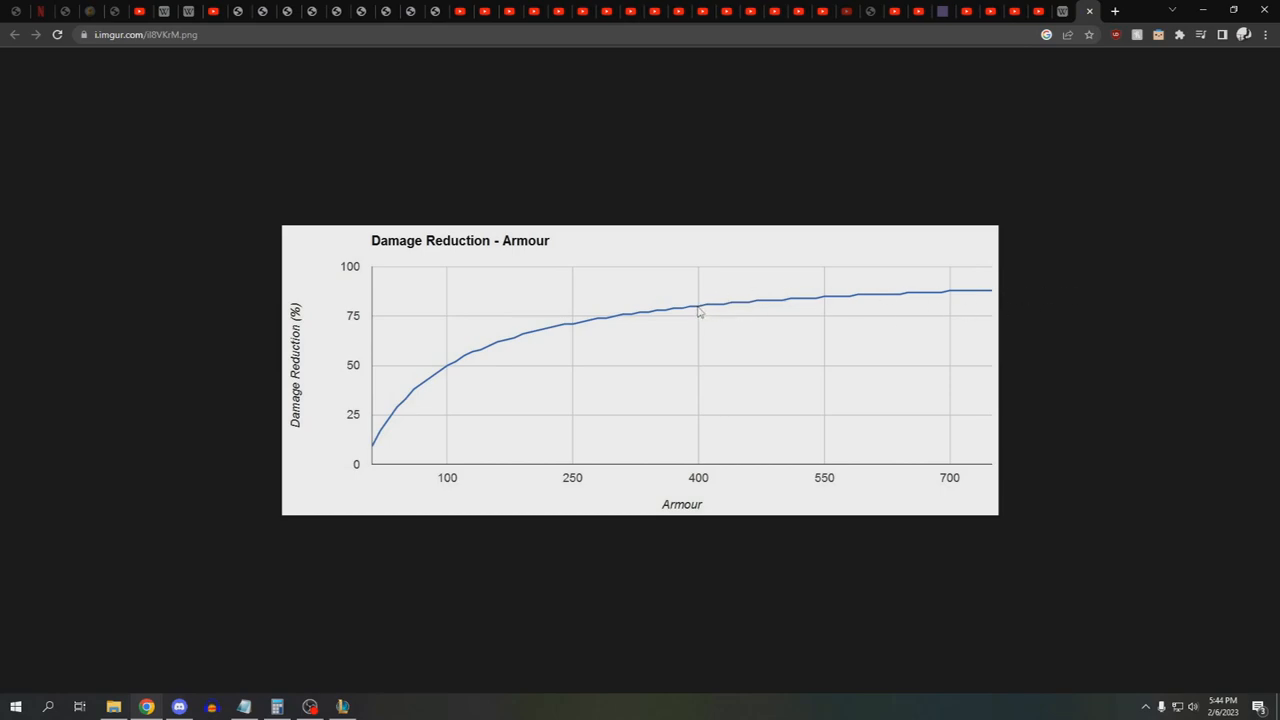
mouse_move(706, 317)
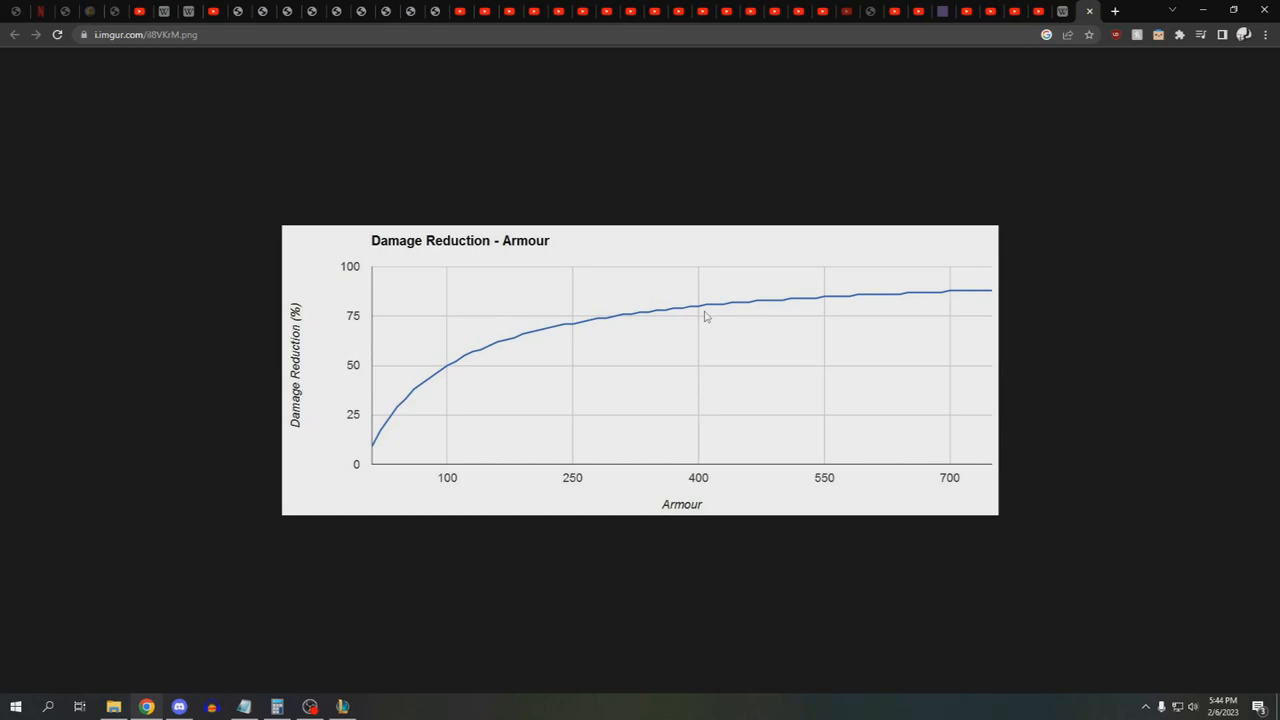
mouse_move(980, 311)
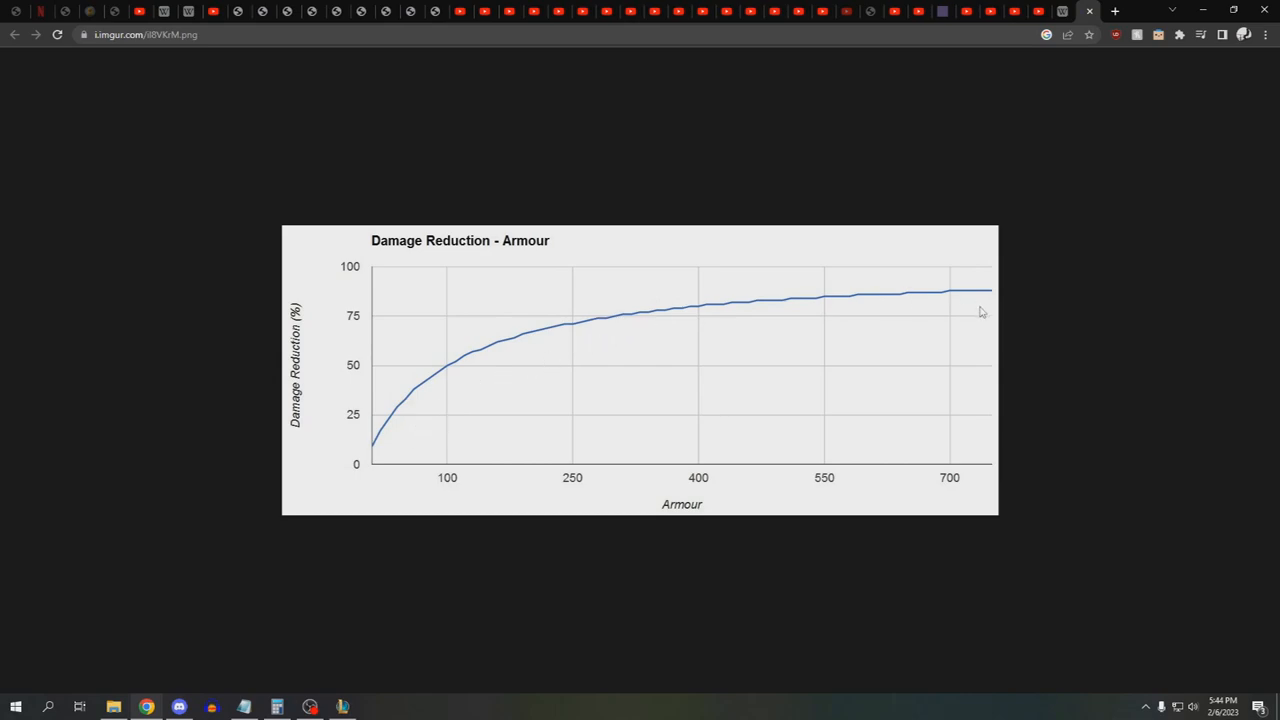
mouse_move(704, 311)
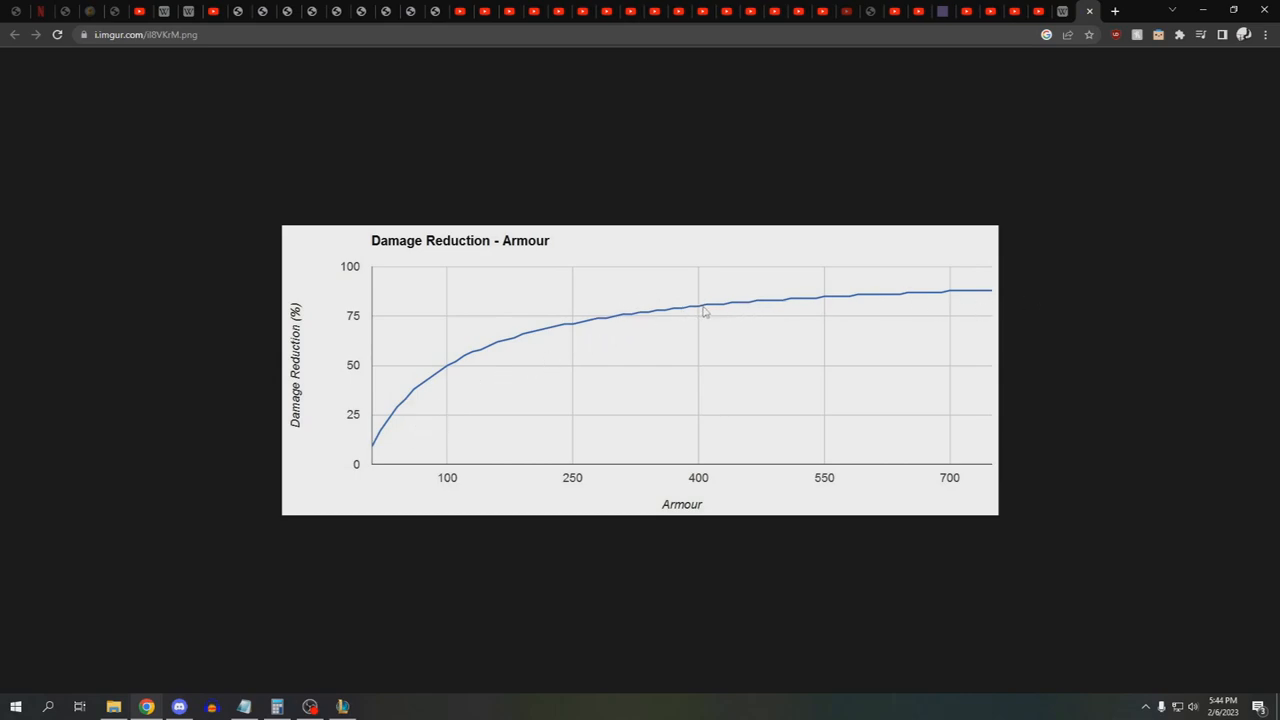
mouse_move(1097, 290)
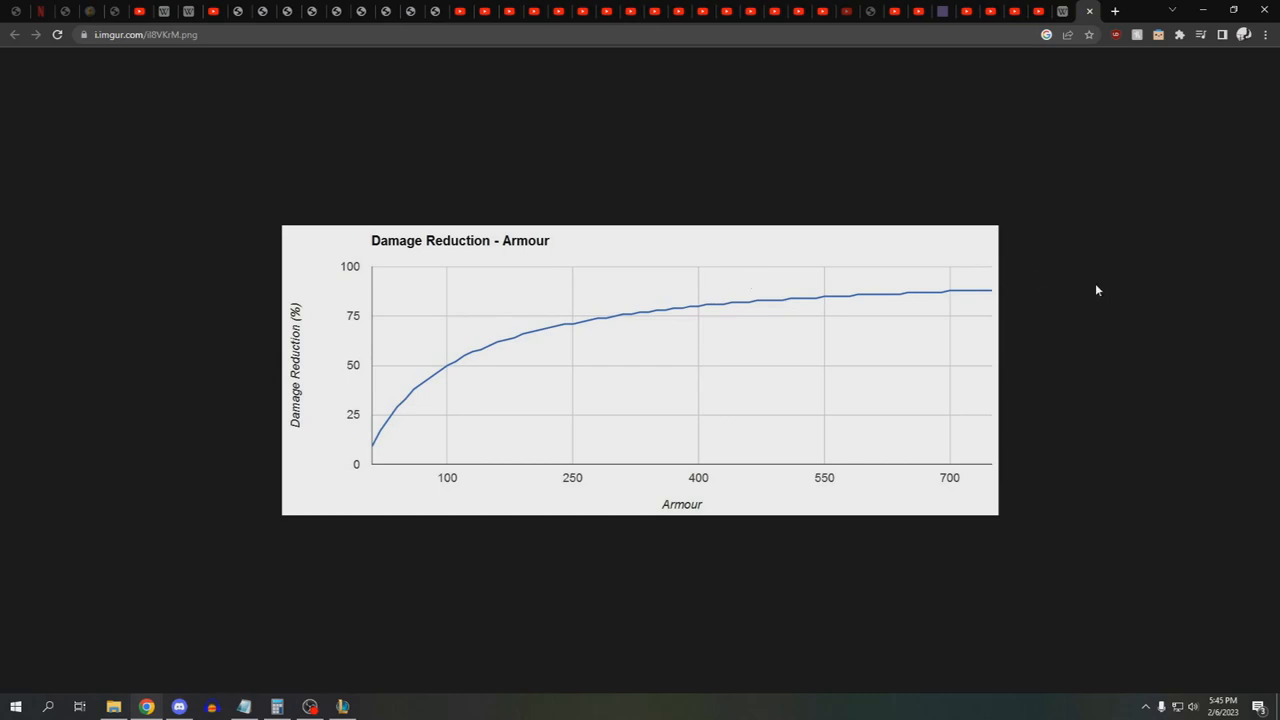
mouse_move(700, 313)
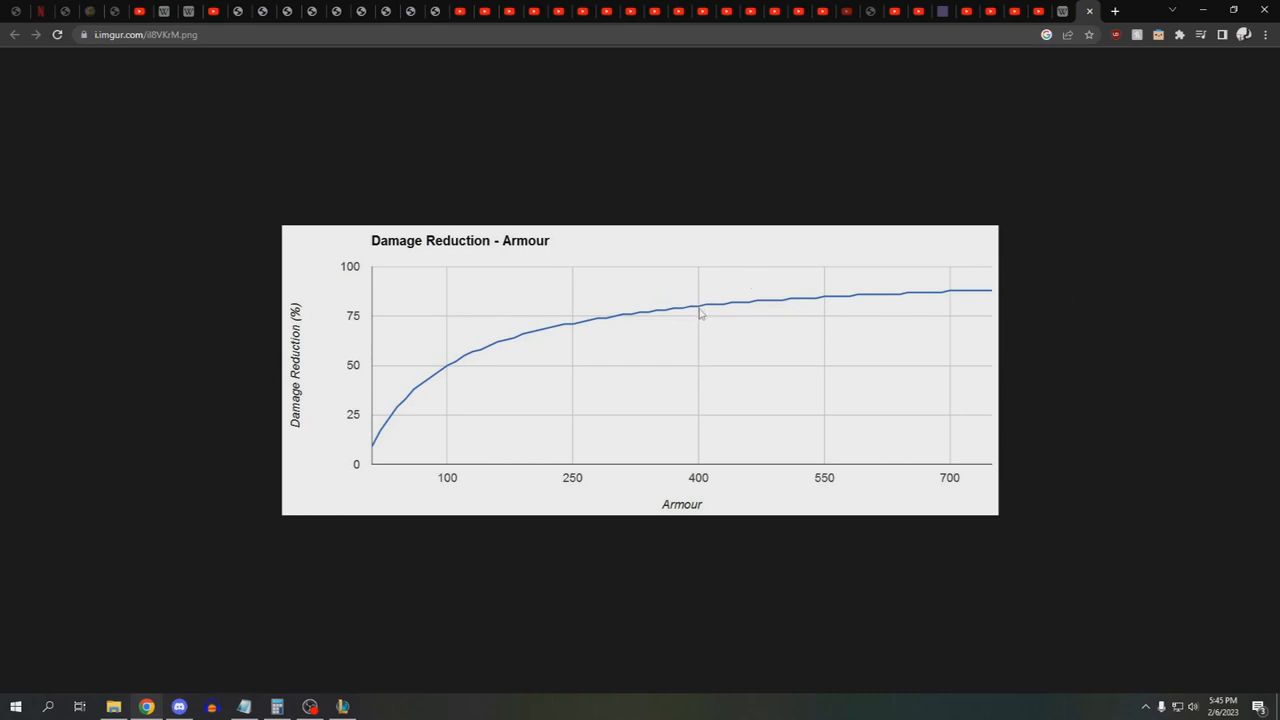
mouse_move(638, 322)
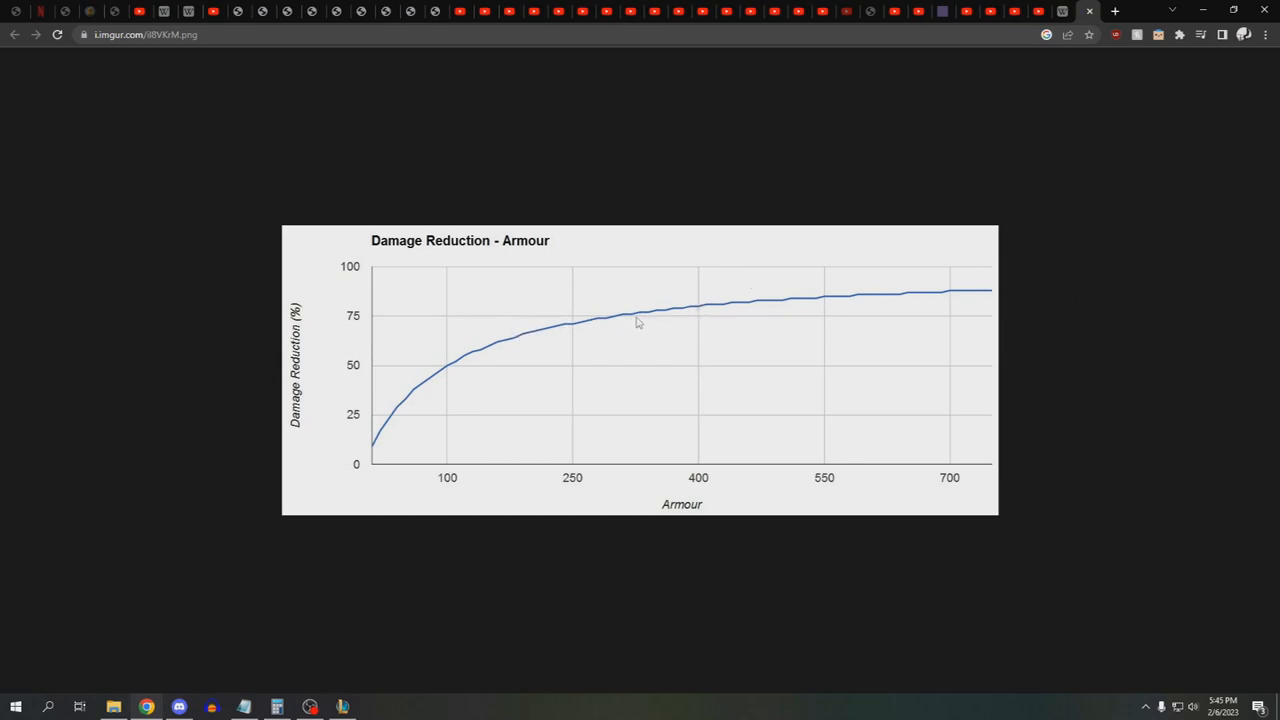
mouse_move(470, 352)
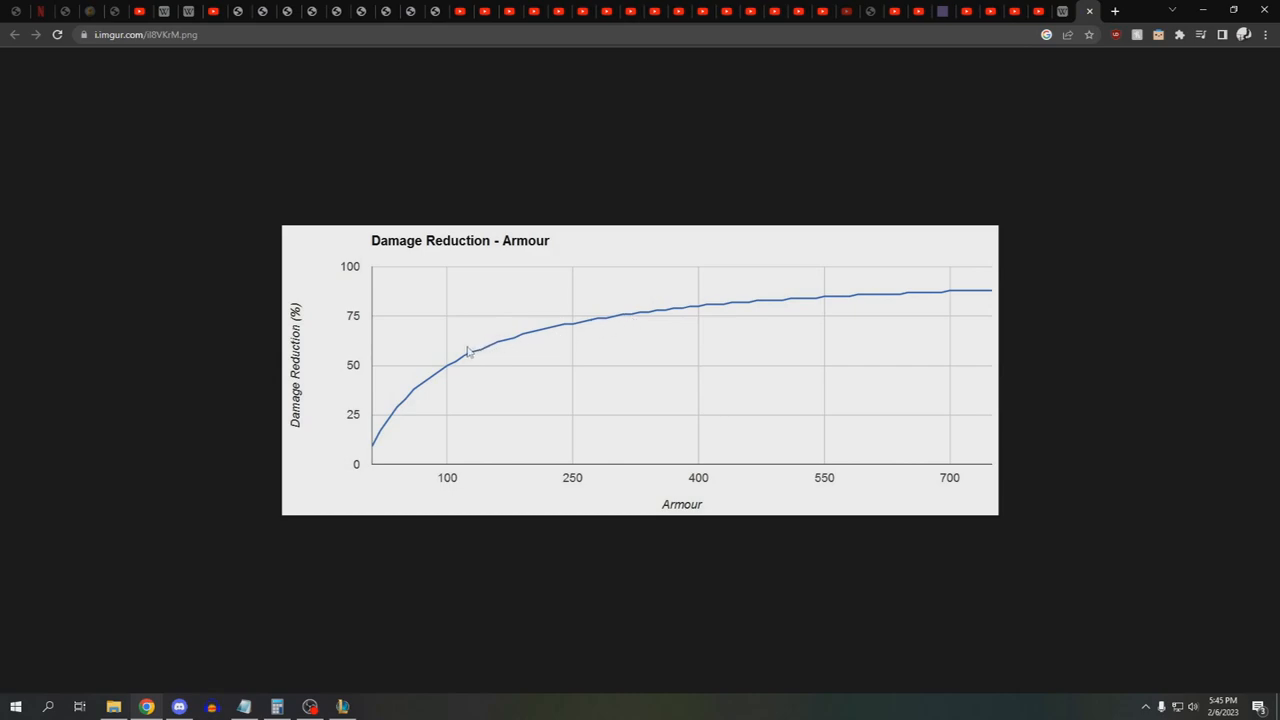
mouse_move(603, 323)
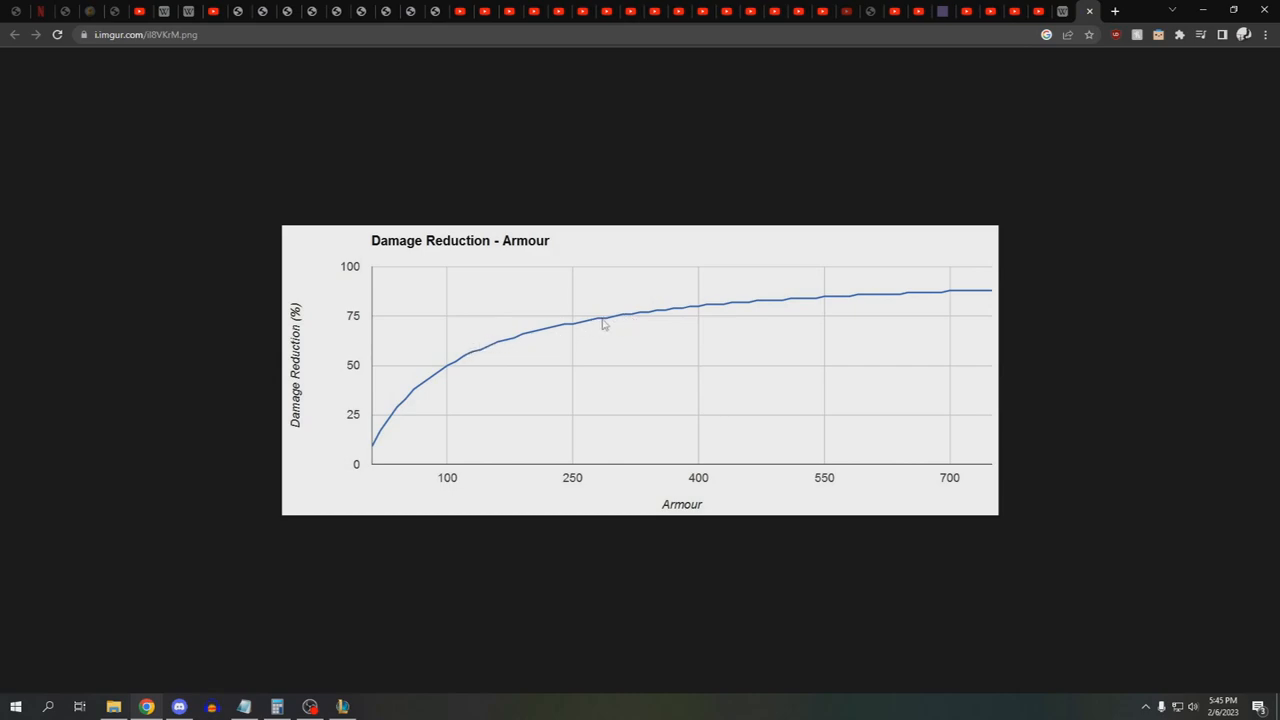
mouse_move(642, 325)
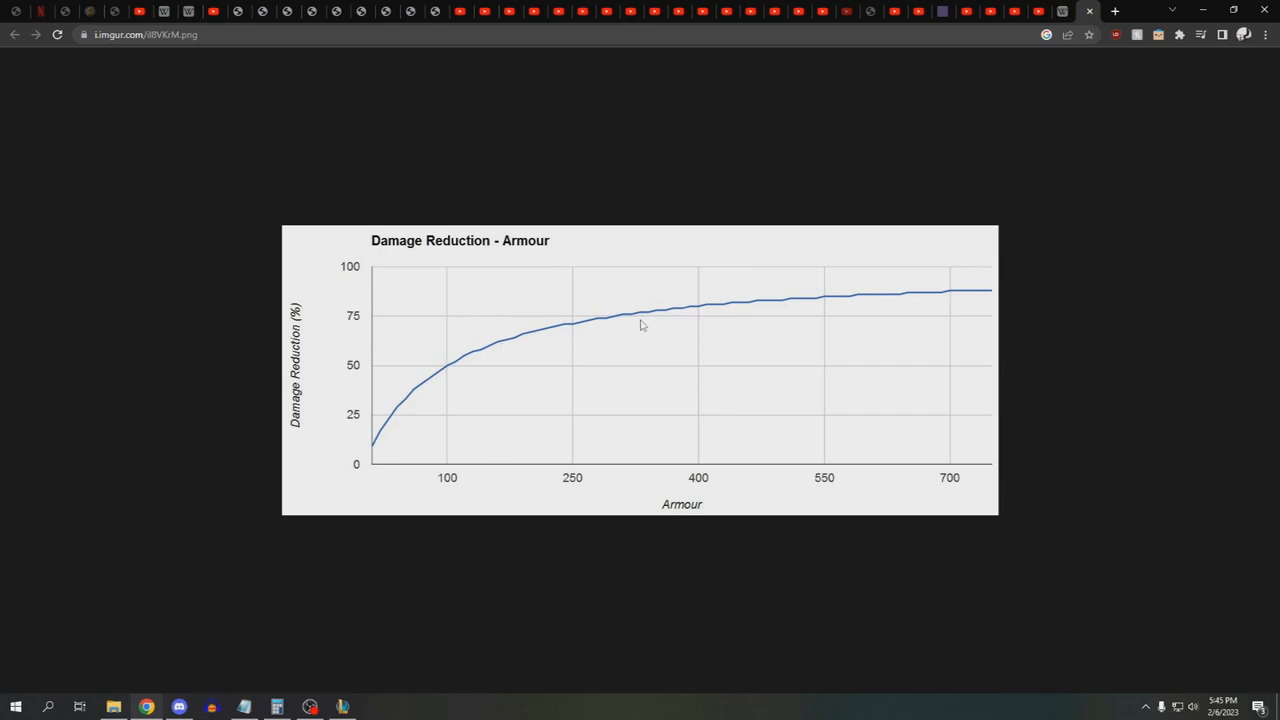
mouse_move(600, 320)
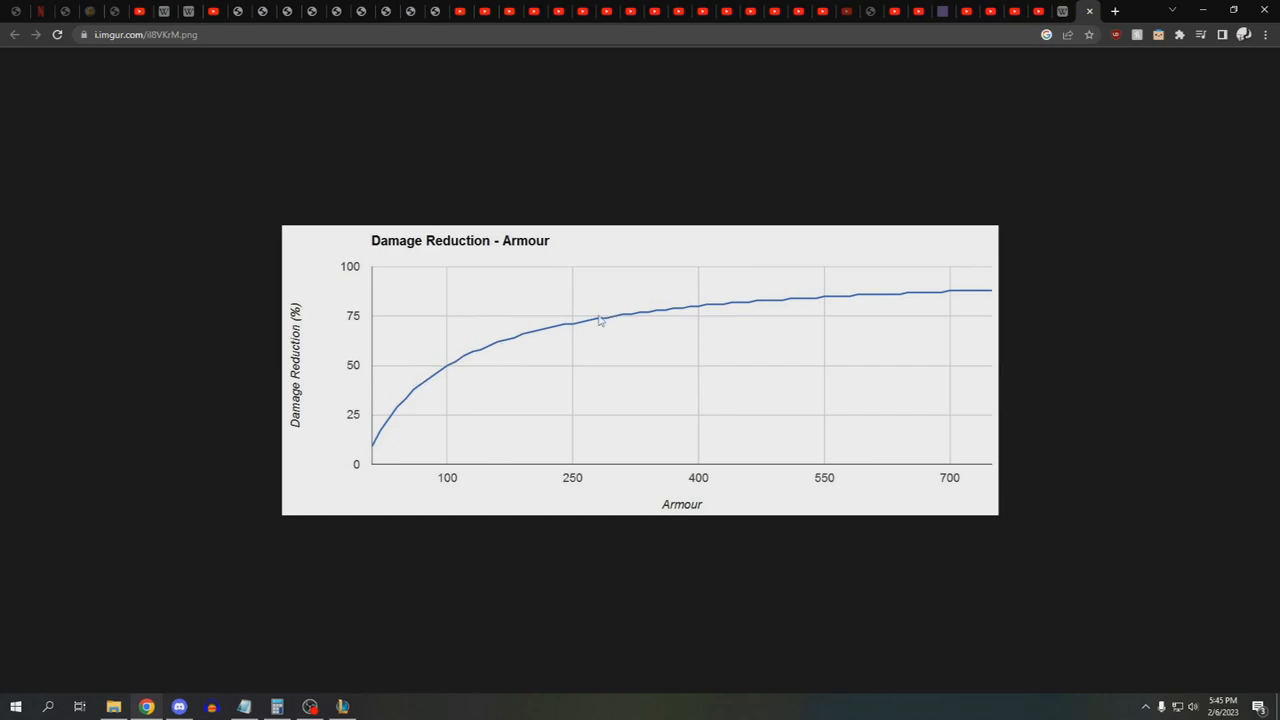
mouse_move(590, 338)
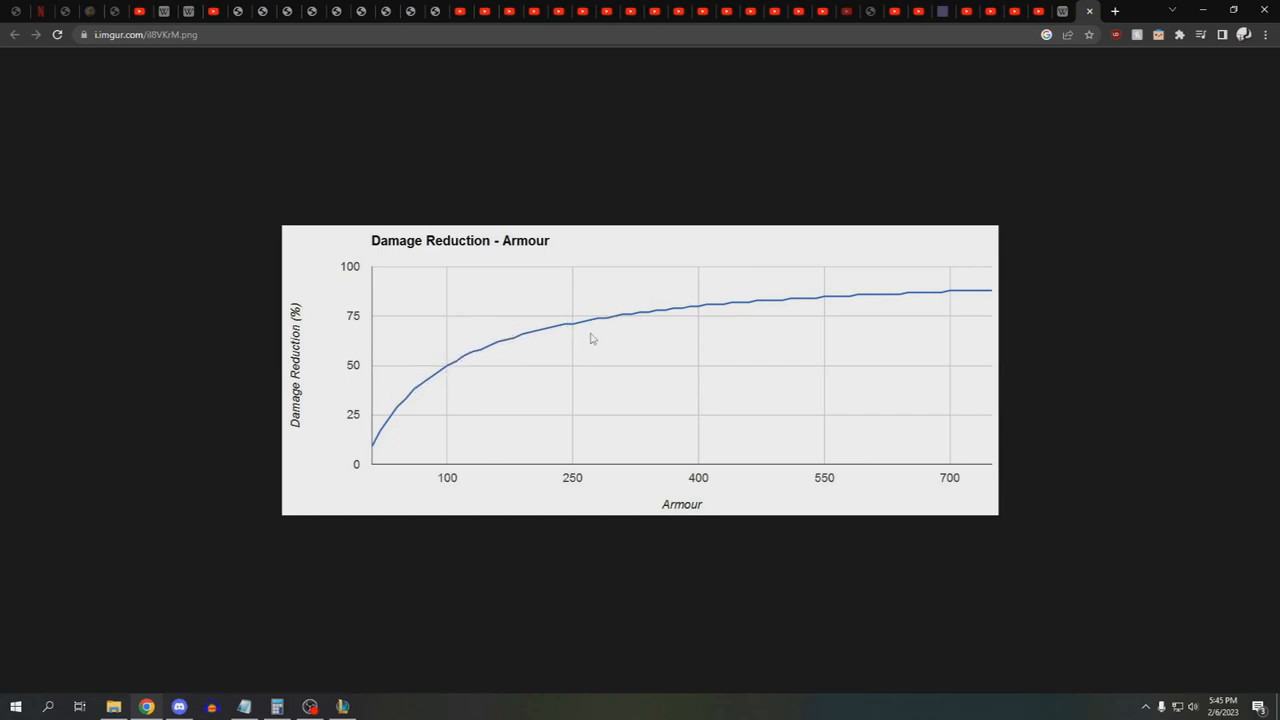
mouse_move(444, 372)
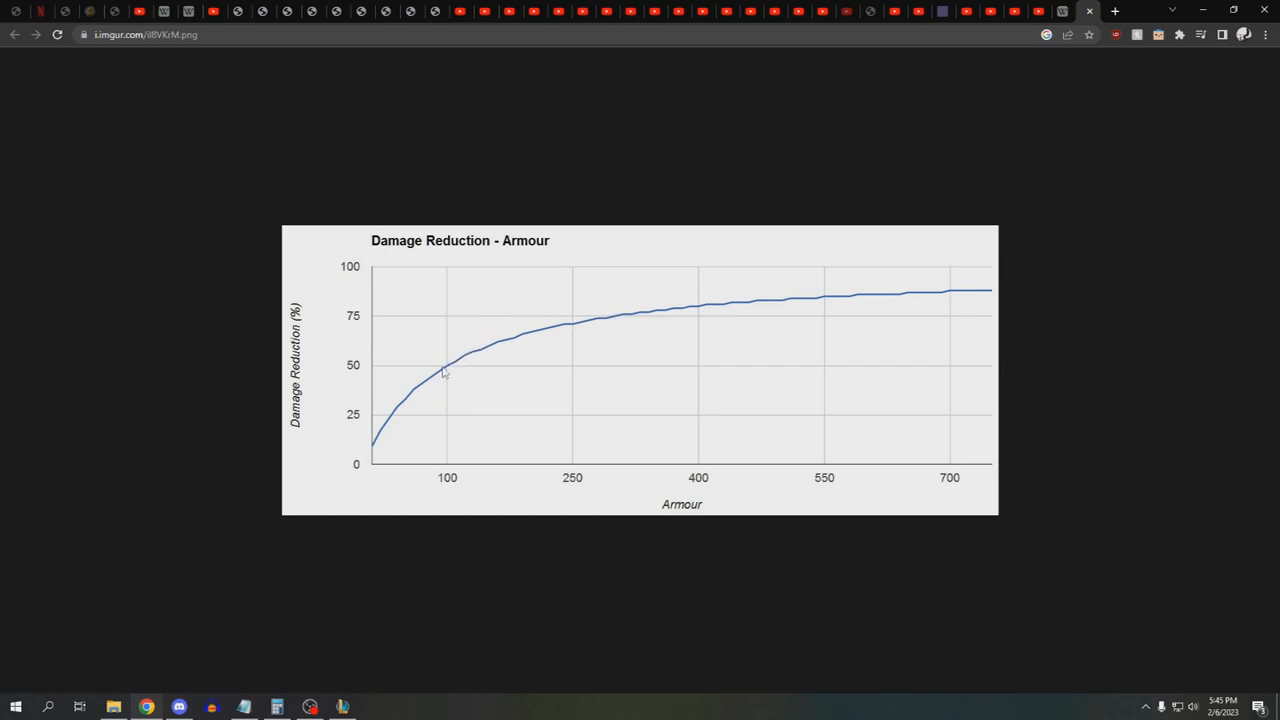
mouse_move(408, 386)
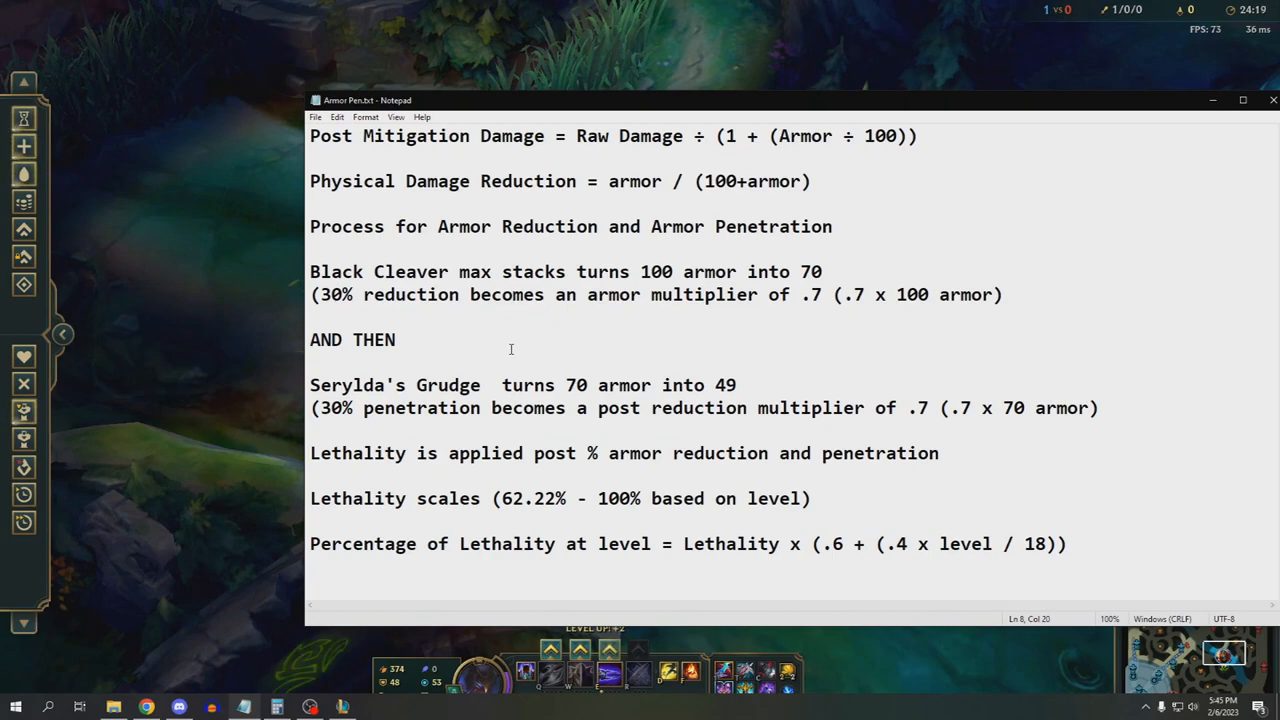
Place the cursor at the end of the AND THEN line in Armor Pen.txt
left_click(396, 339)
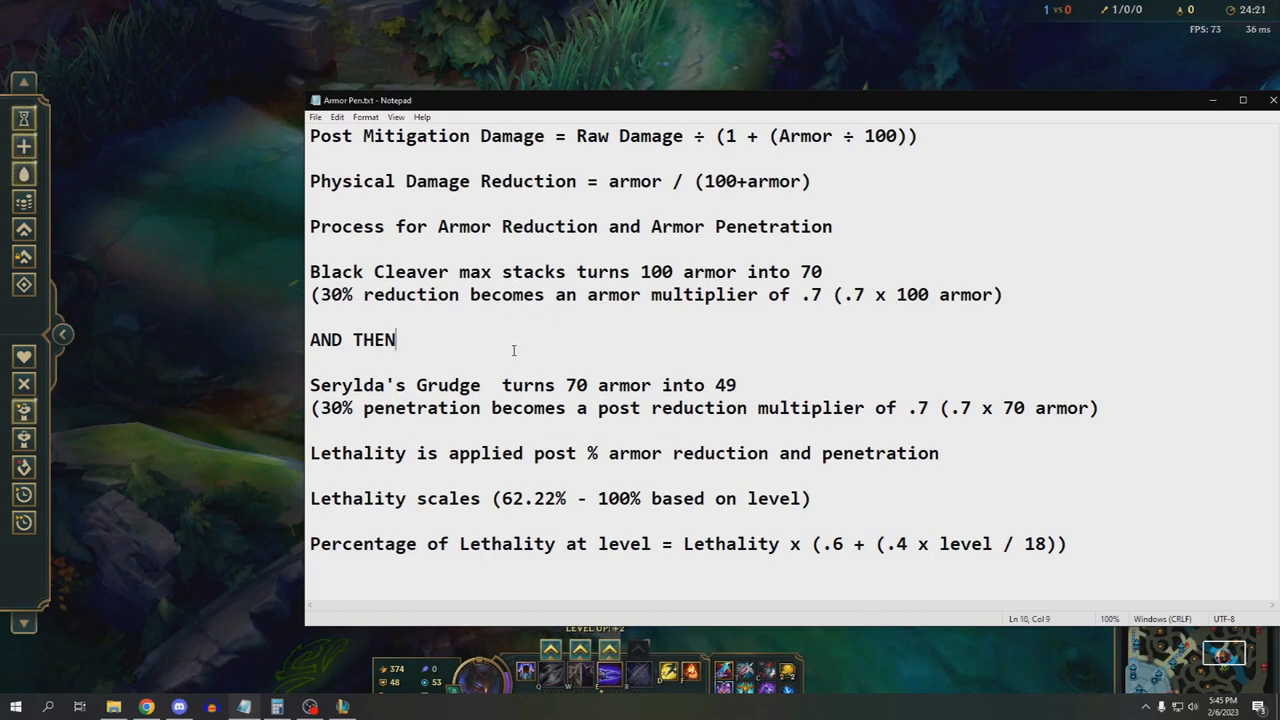
mouse_move(238, 343)
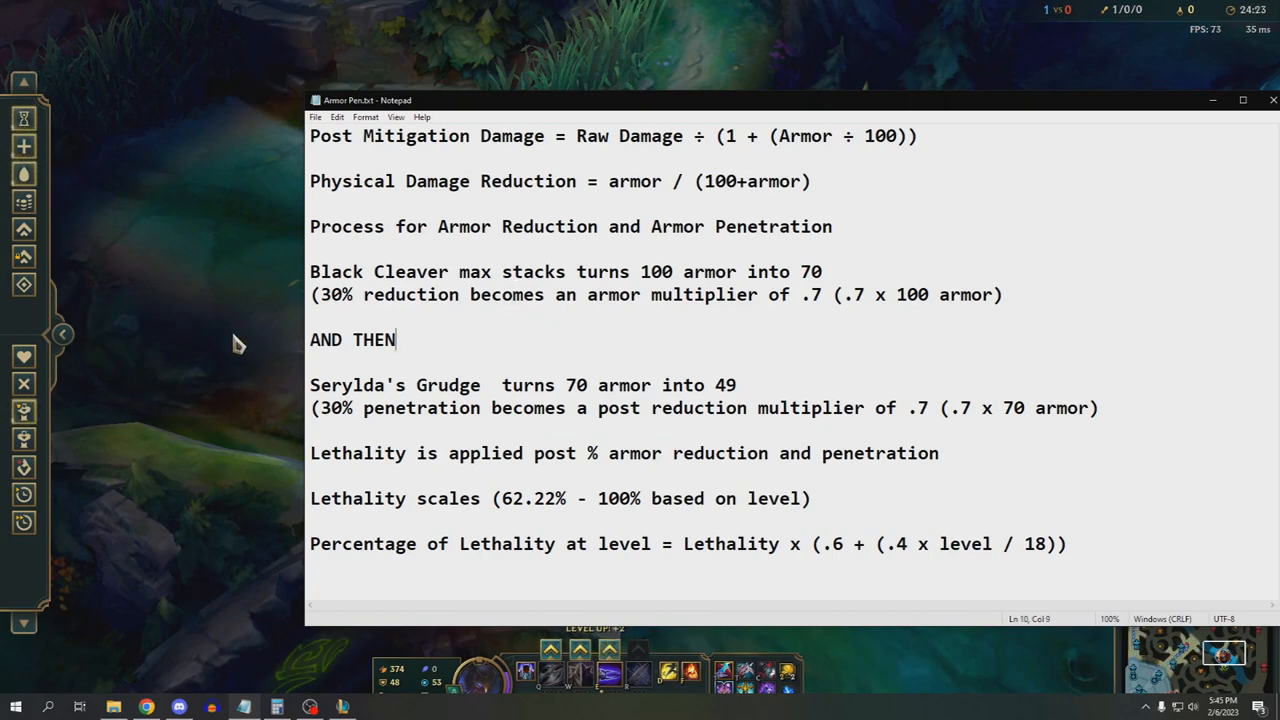